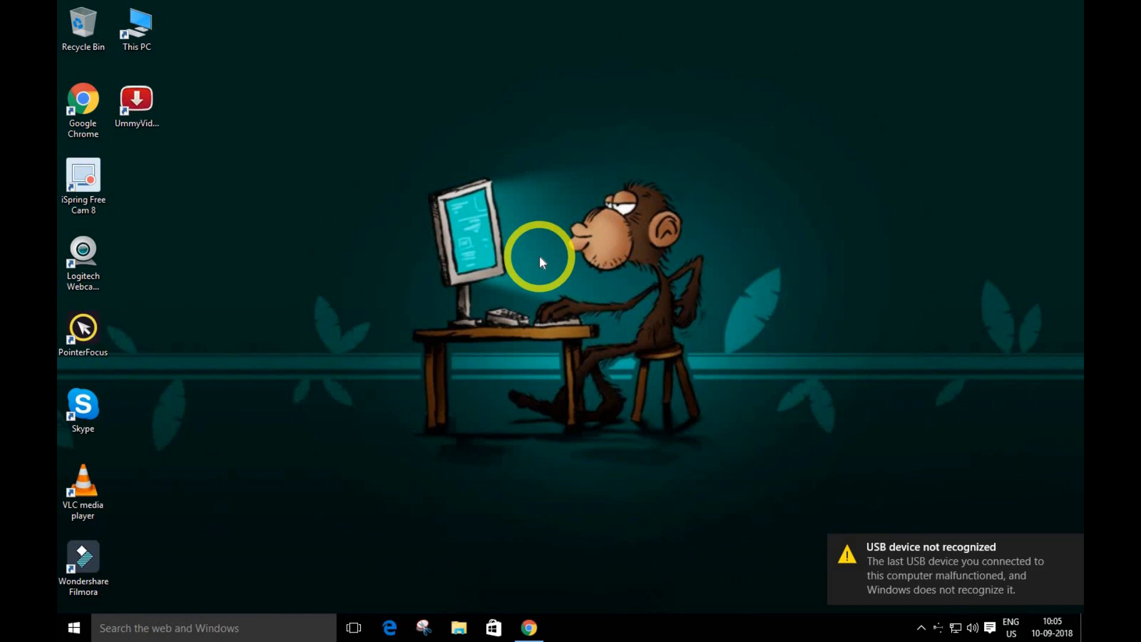
mouse_move(263, 380)
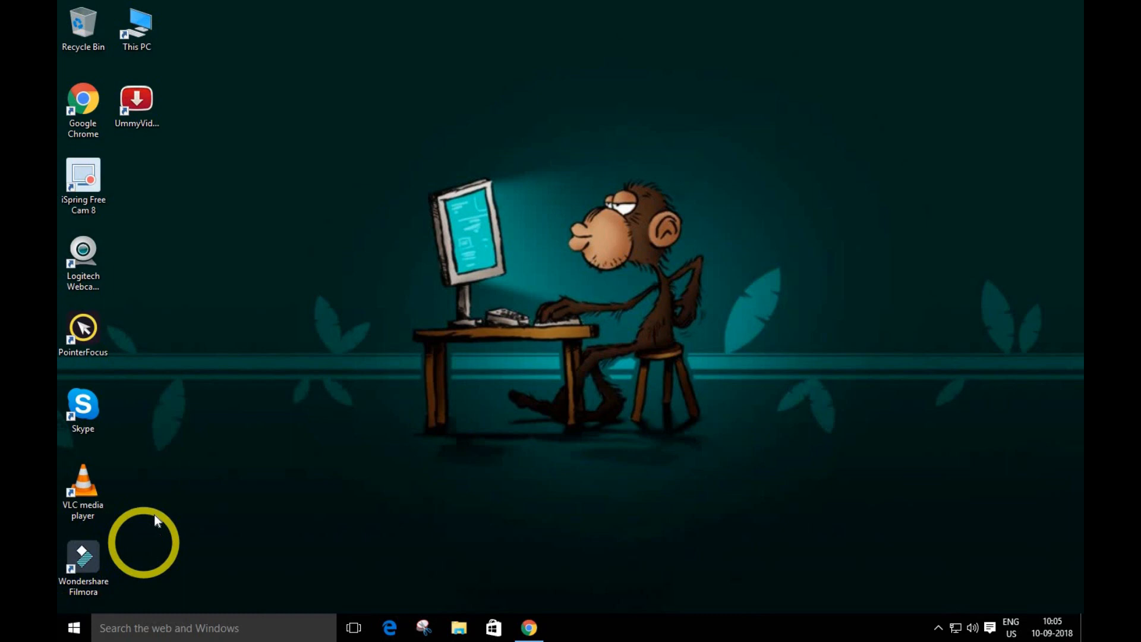
mouse_move(75, 628)
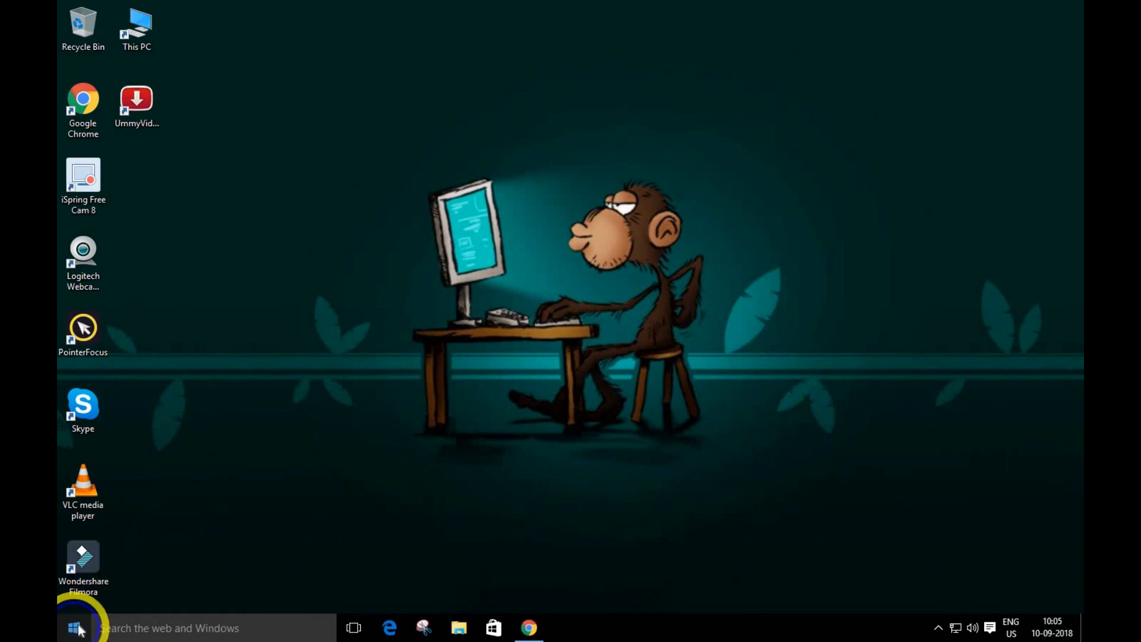
Open Control Panel, search 't' to reach Troubleshooting, and maximize the window
right_click(77, 628)
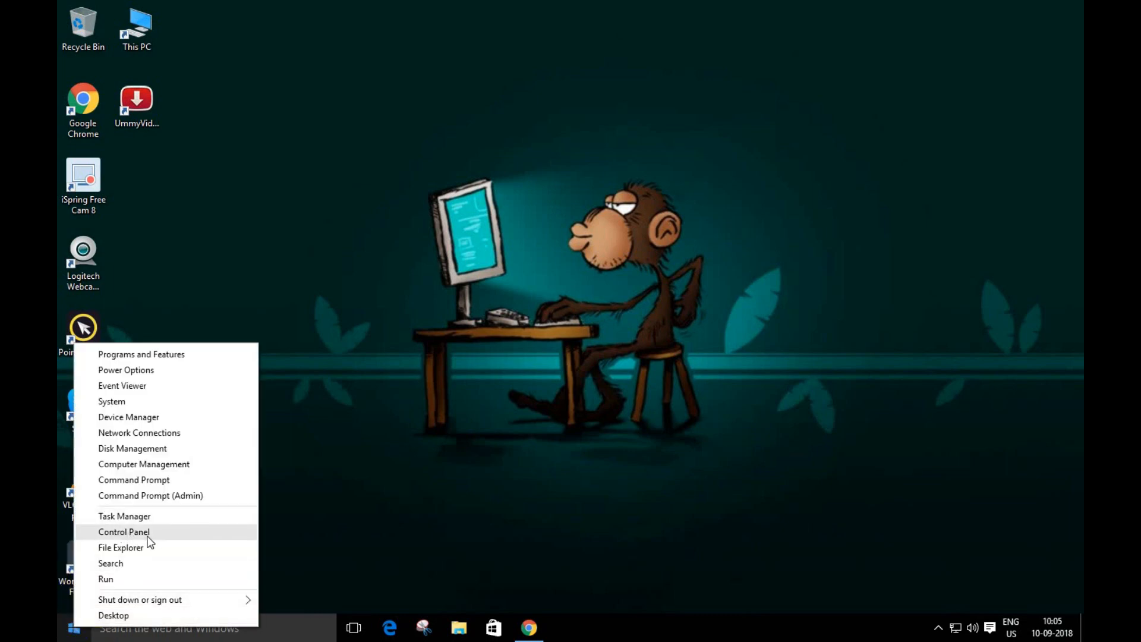
left_click(124, 532)
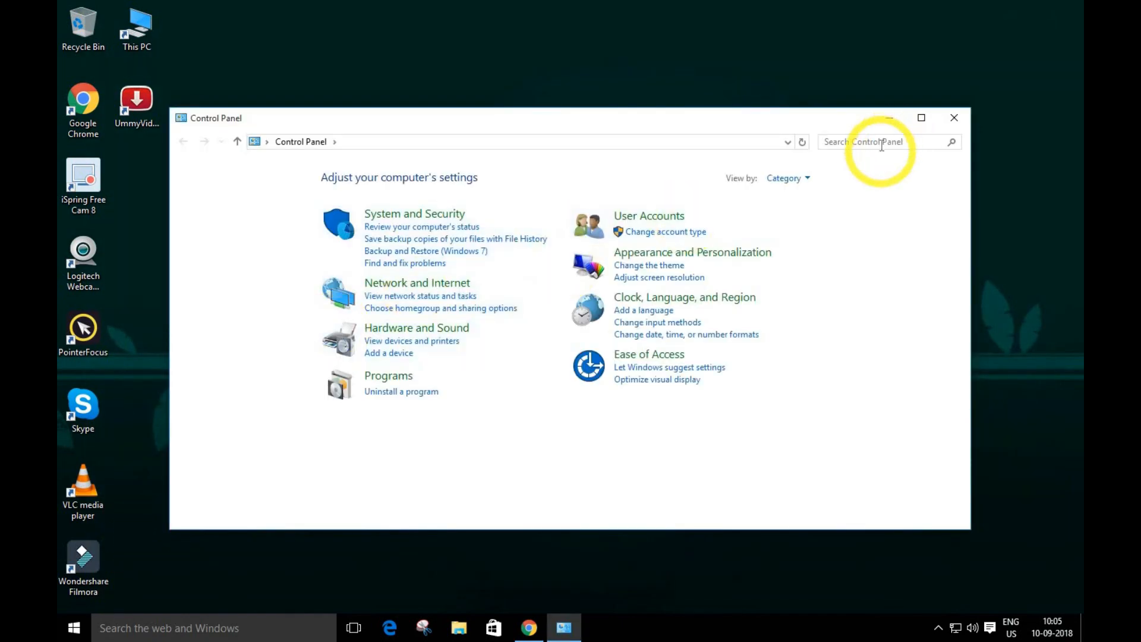
type("t")
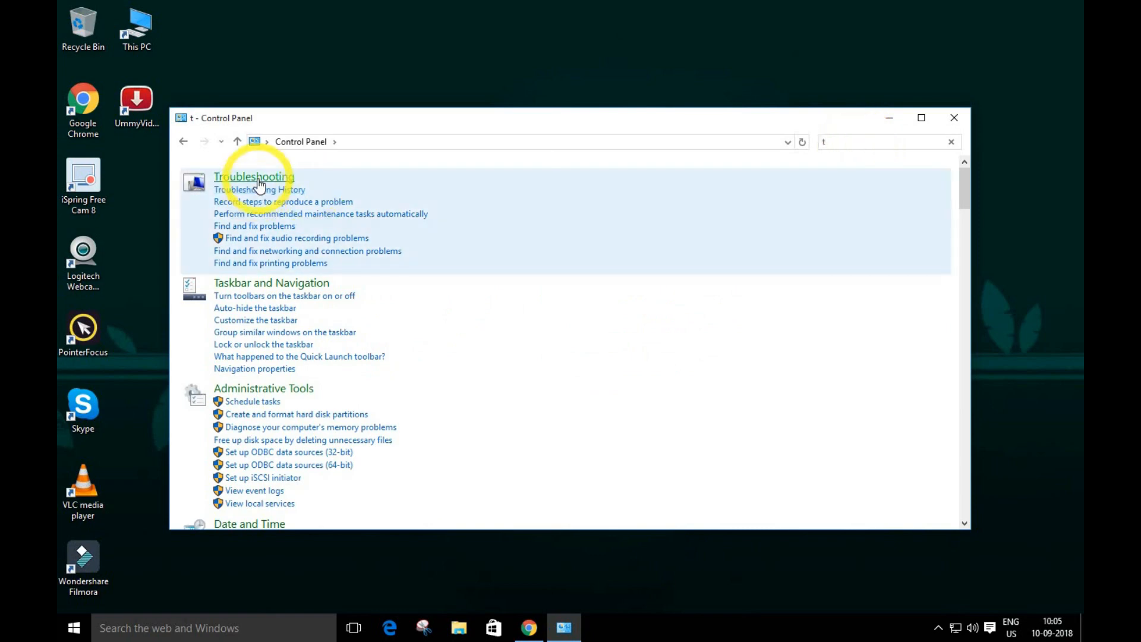
left_click(253, 177)
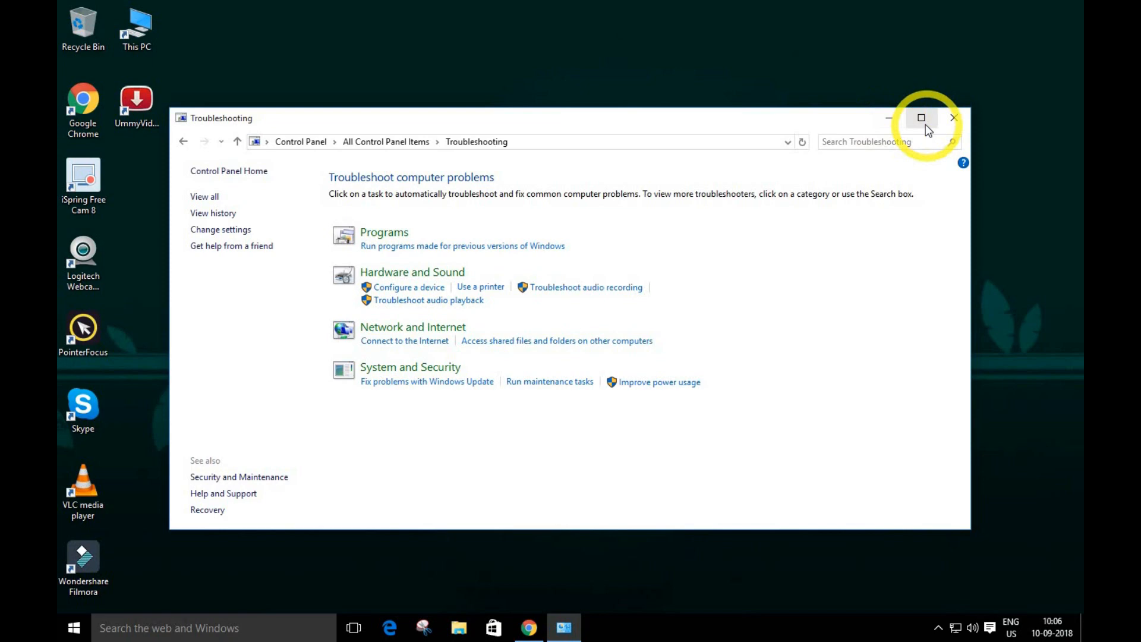
left_click(921, 118)
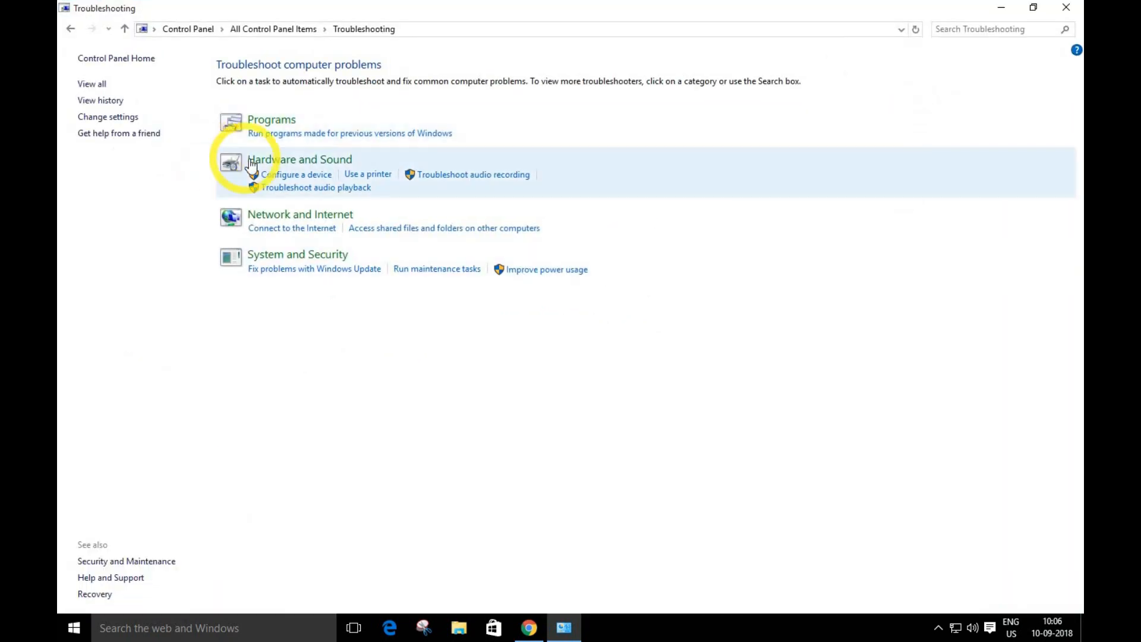
Open Hardware and Sound troubleshooters, dismiss the PointerFocus popup, and launch Hardware and Devices
left_click(299, 159)
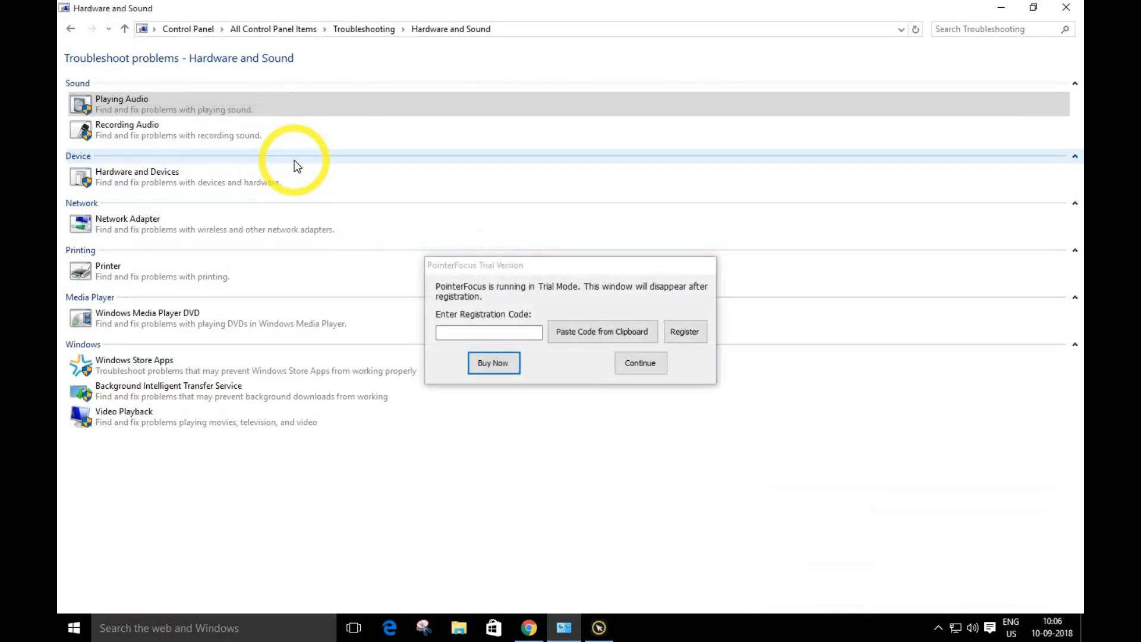
left_click(639, 362)
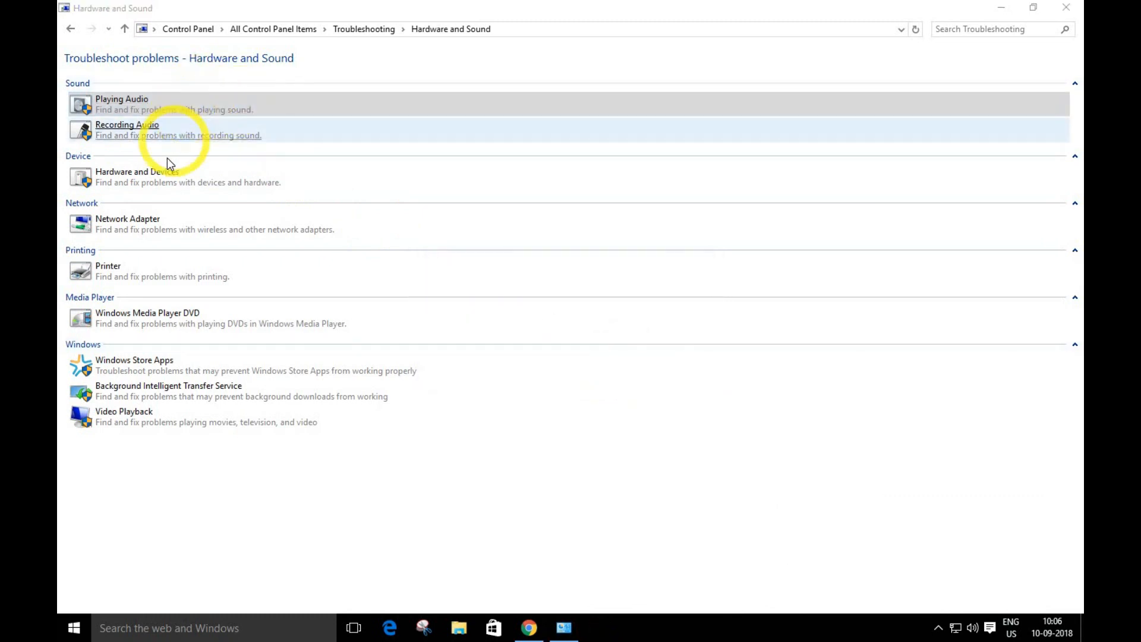
left_click(136, 176)
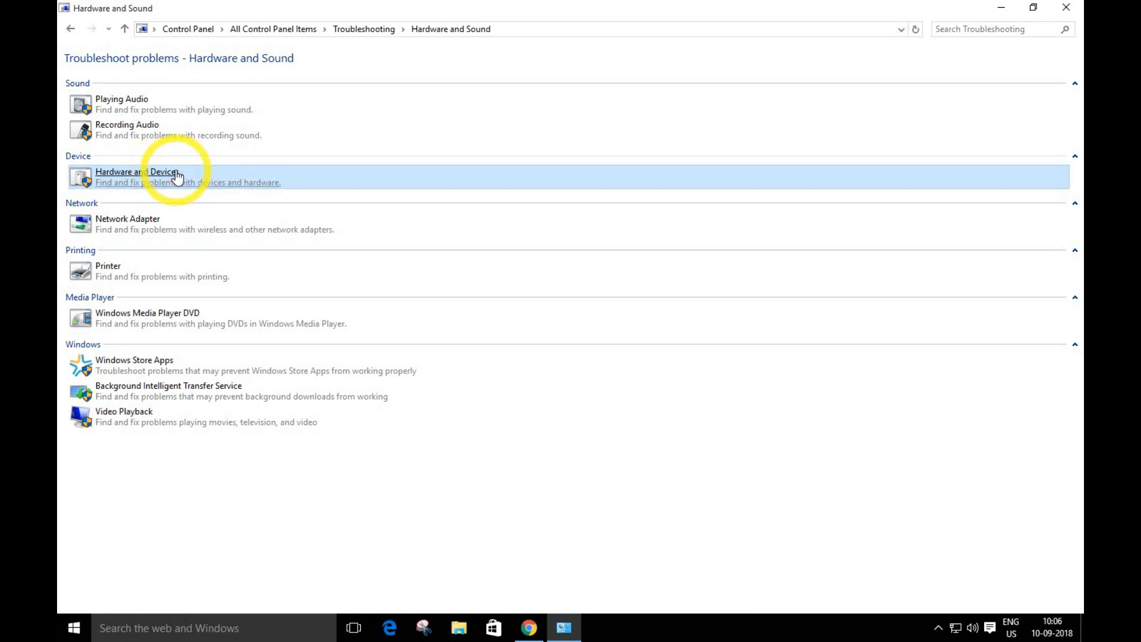
left_click(139, 171)
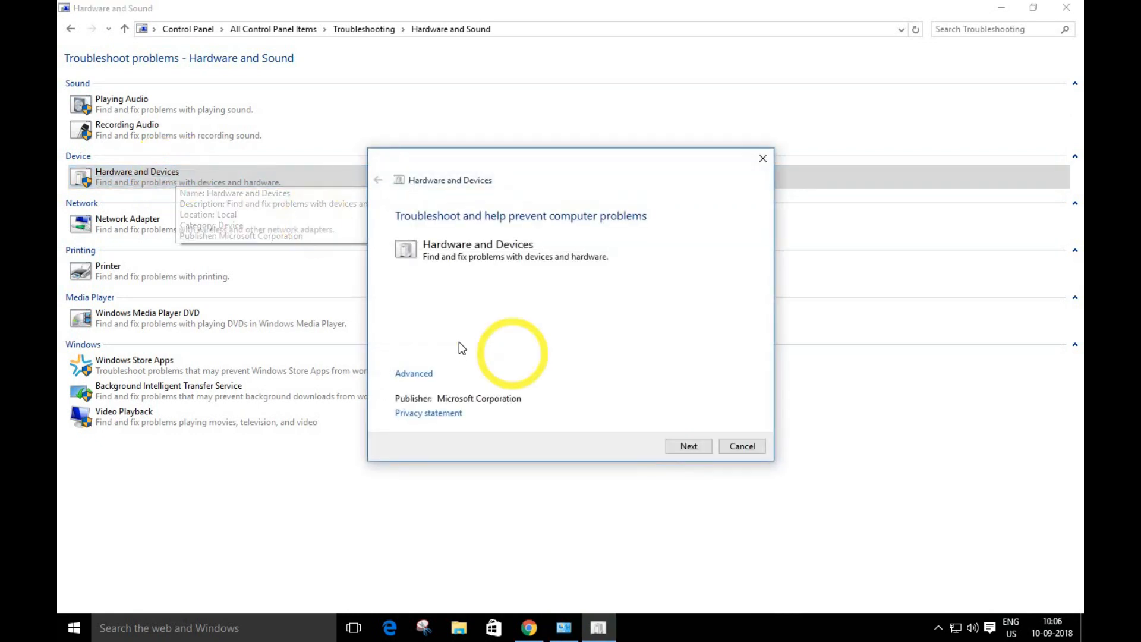
Run the scan past the Unknown USB Device problem, view additional options, then close Control Panel
left_click(687, 446)
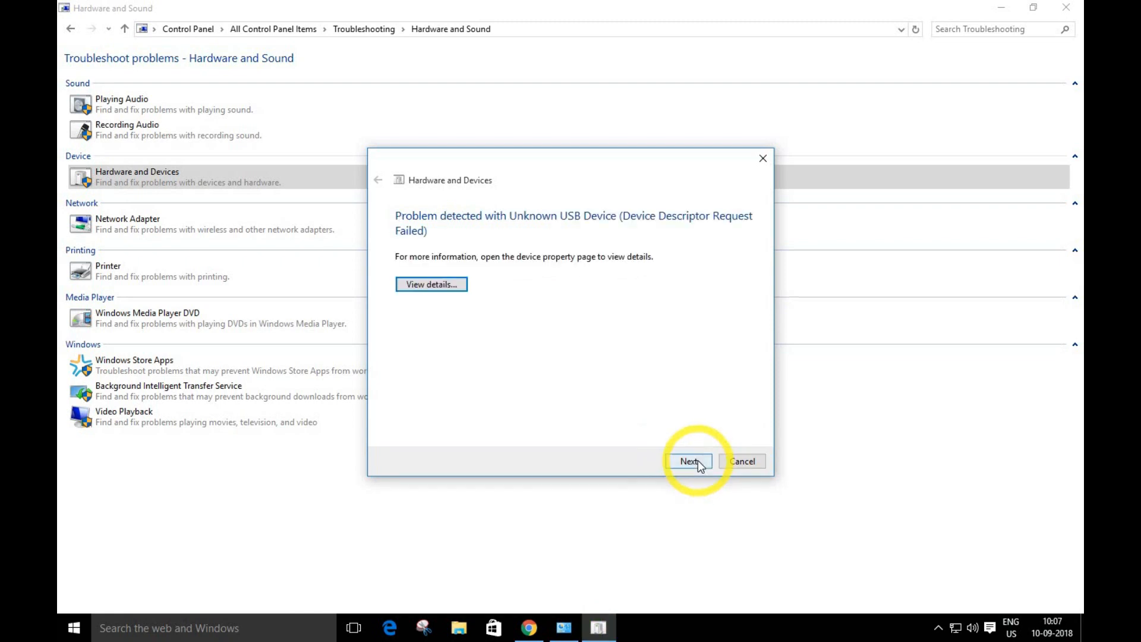
left_click(688, 461)
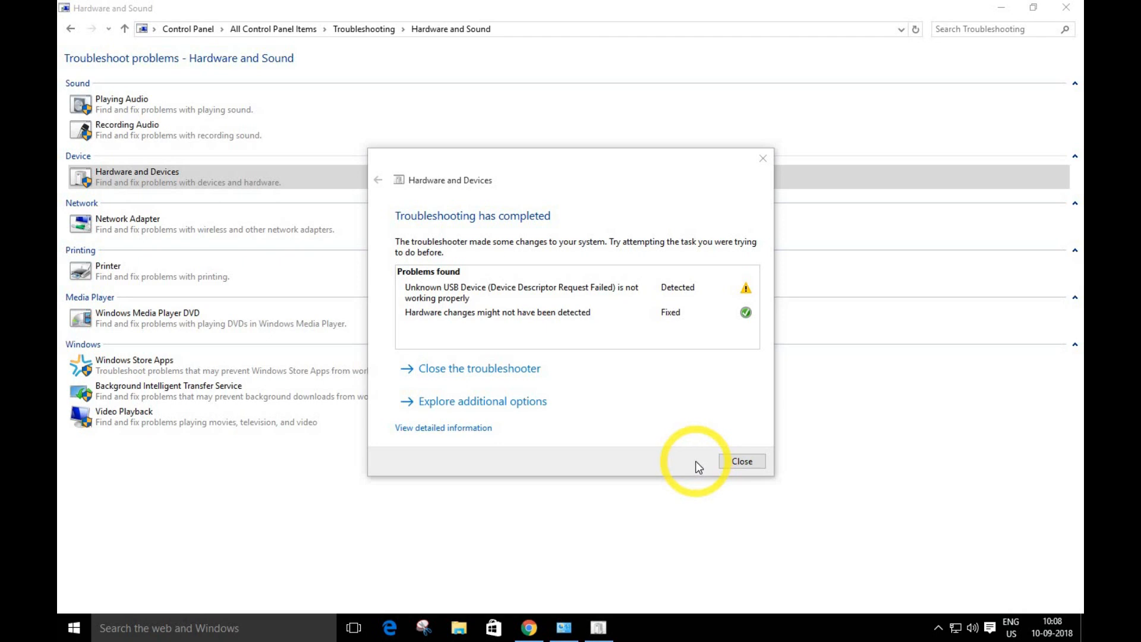
mouse_move(418, 284)
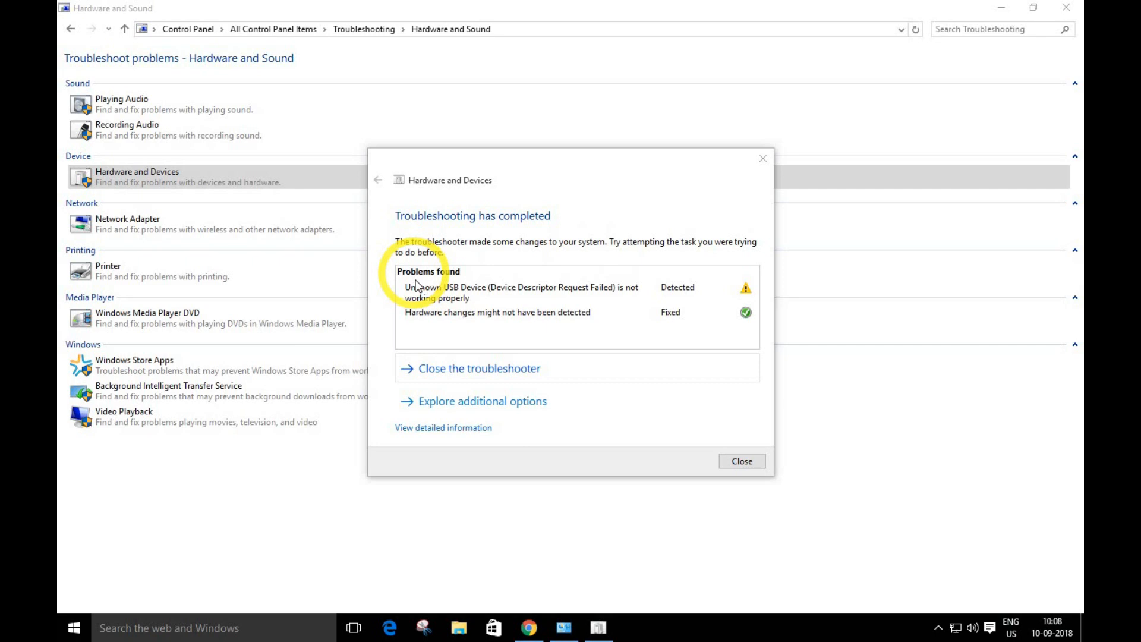
mouse_move(513, 407)
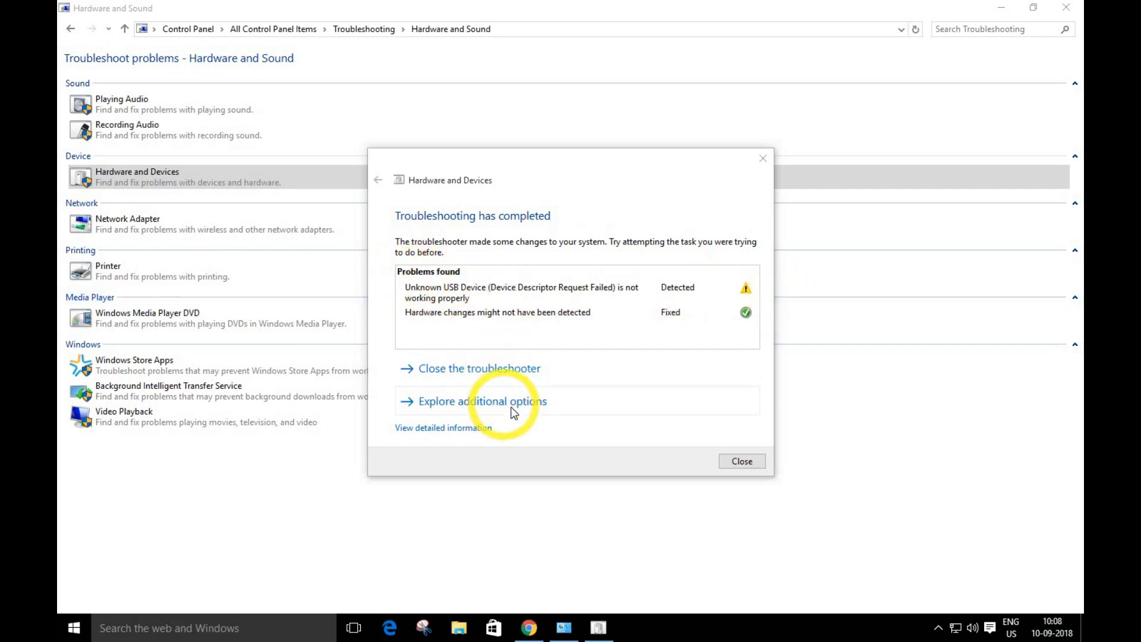
left_click(484, 402)
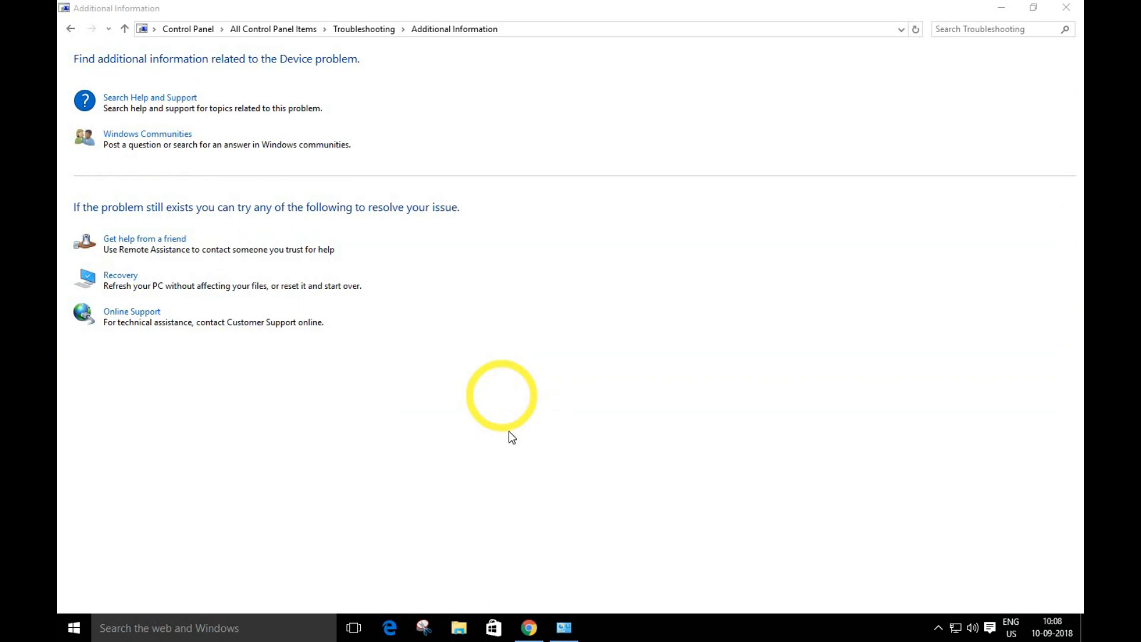
mouse_move(1066, 7)
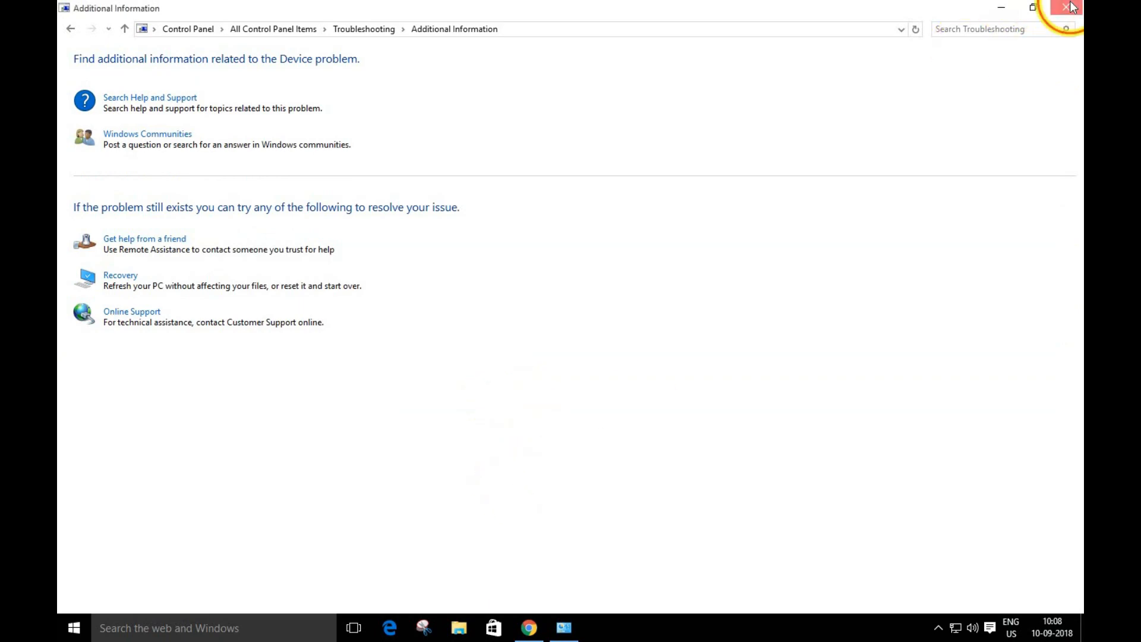
left_click(1066, 7)
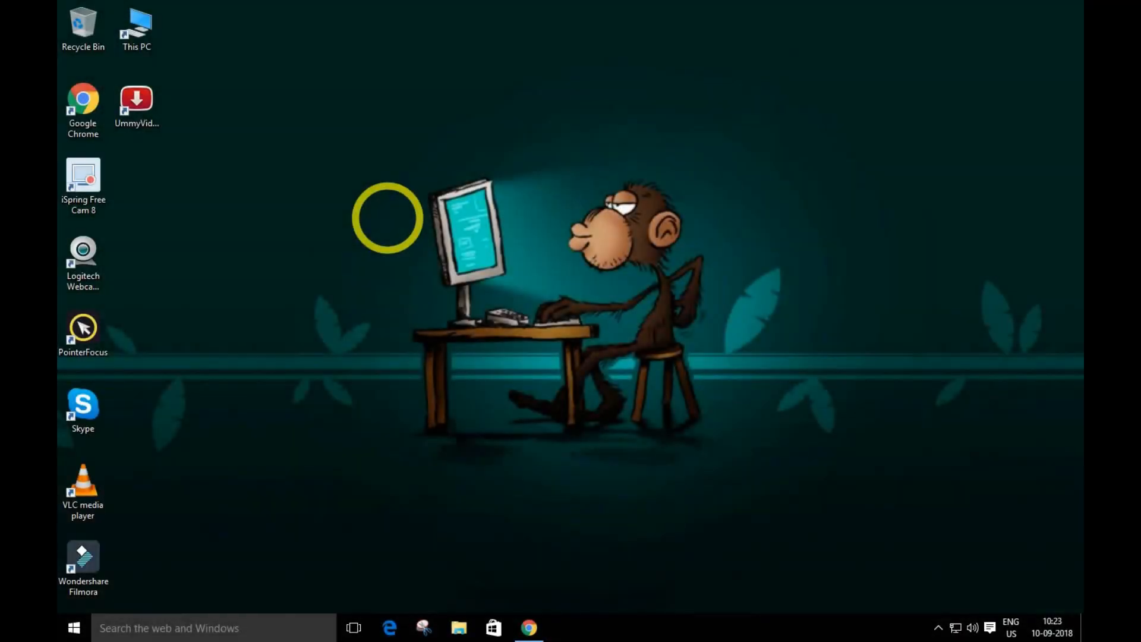
mouse_move(389, 223)
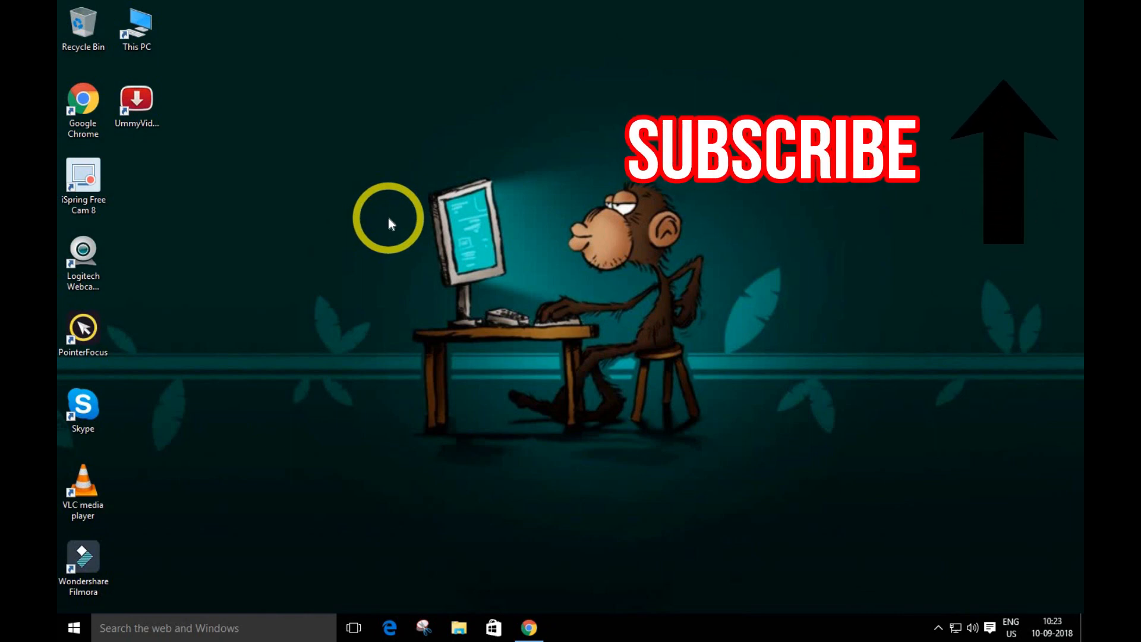
mouse_move(131, 559)
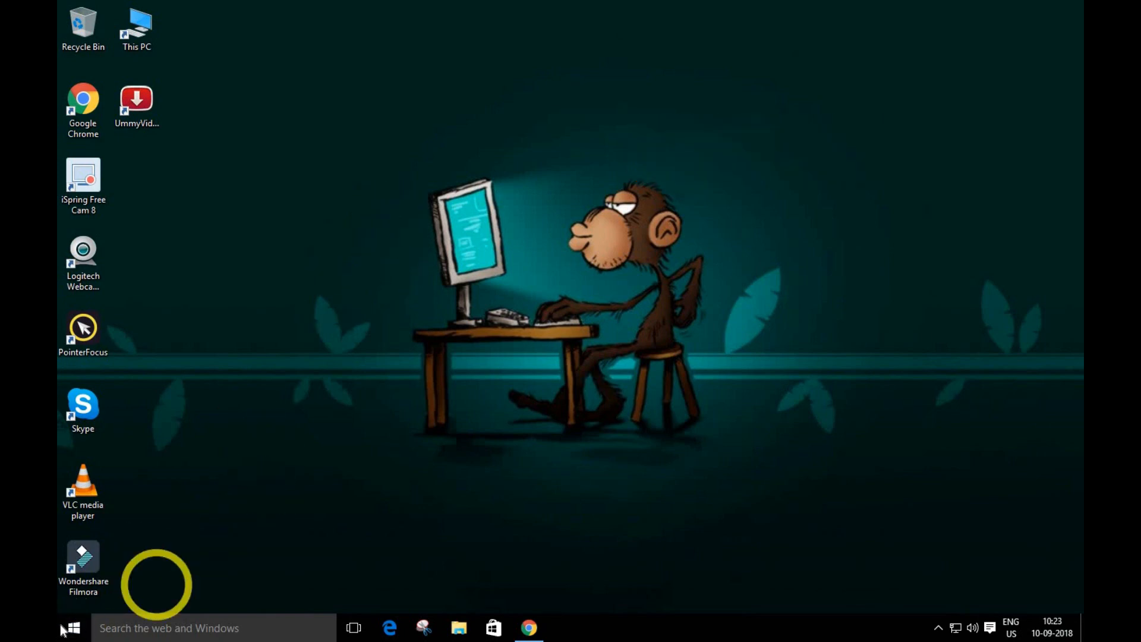
right_click(71, 628)
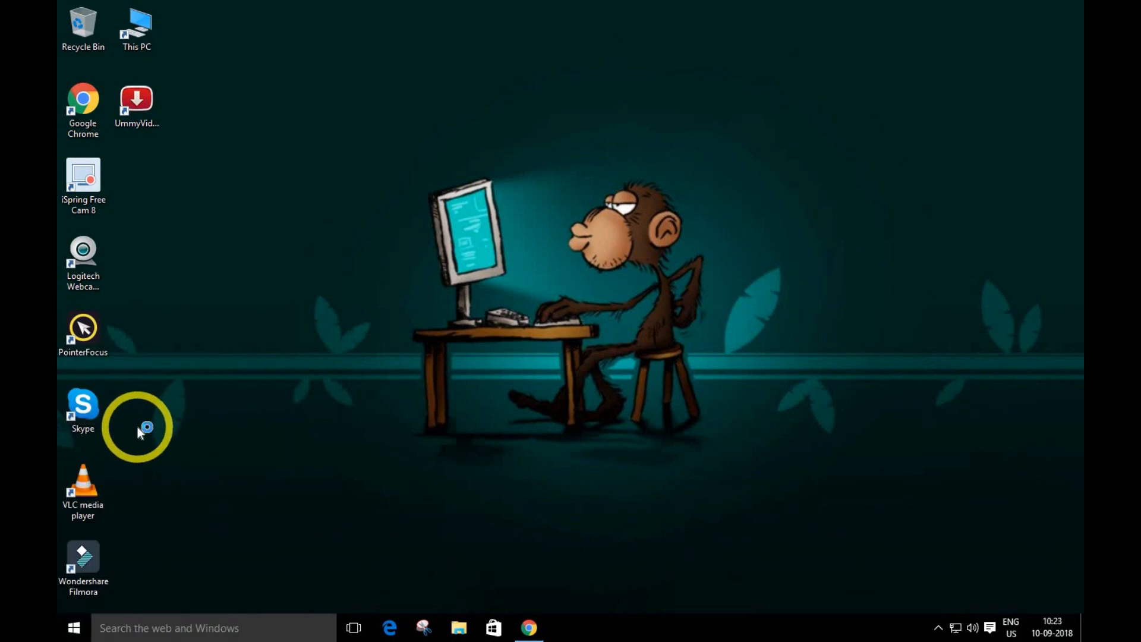
mouse_move(137, 427)
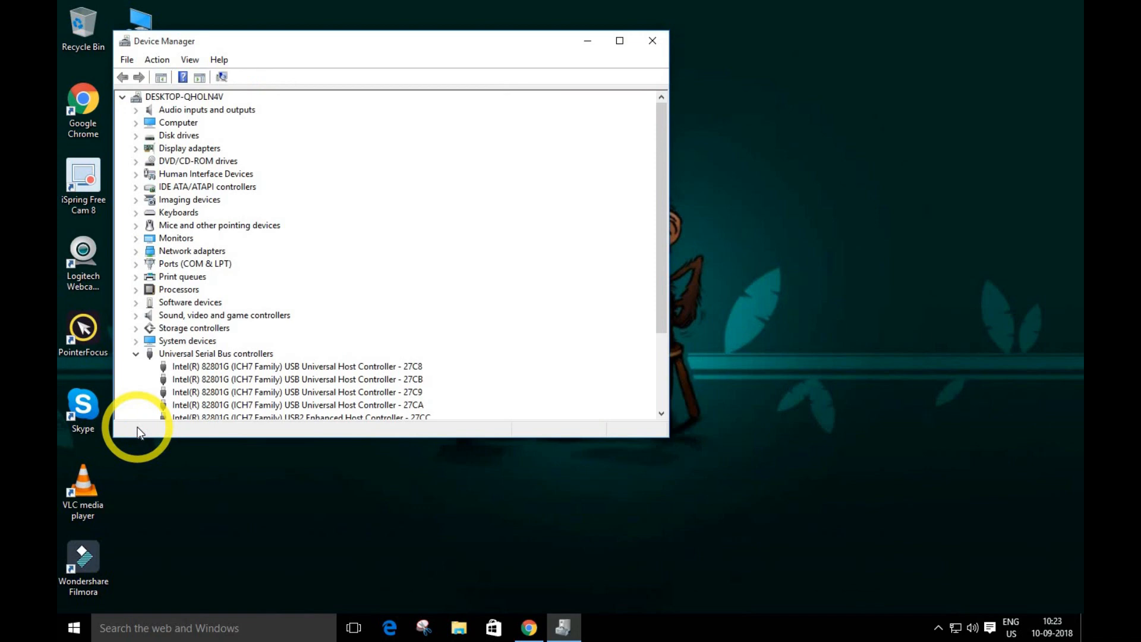
Install the compatible driver for Unknown USB Device from drivers already on this computer
left_click(619, 40)
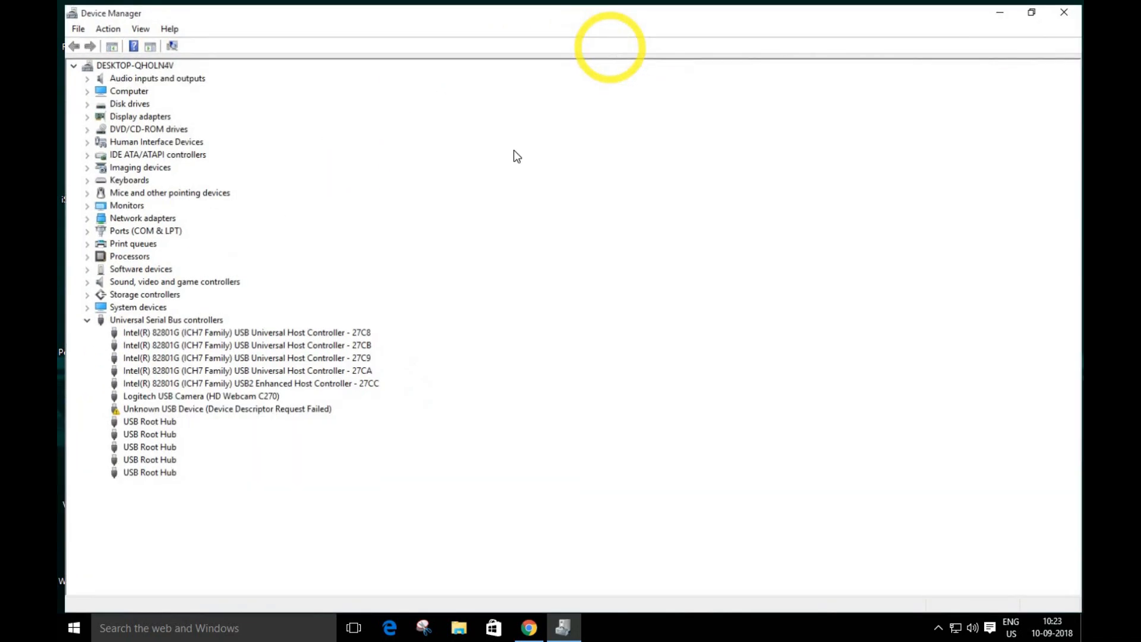
left_click(221, 408)
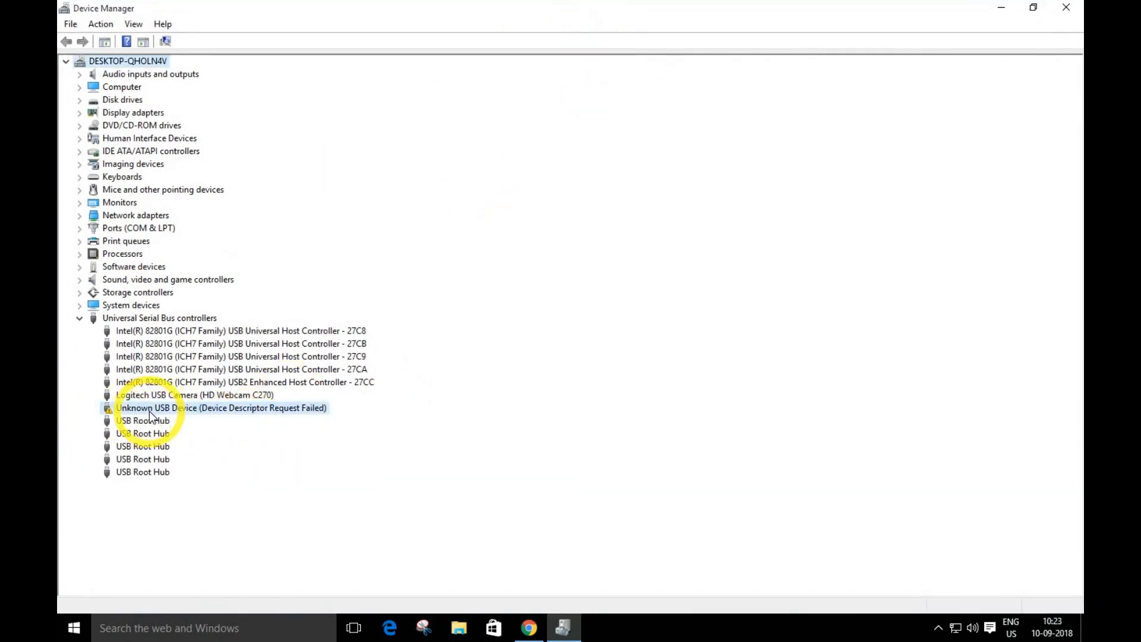
left_click(221, 408)
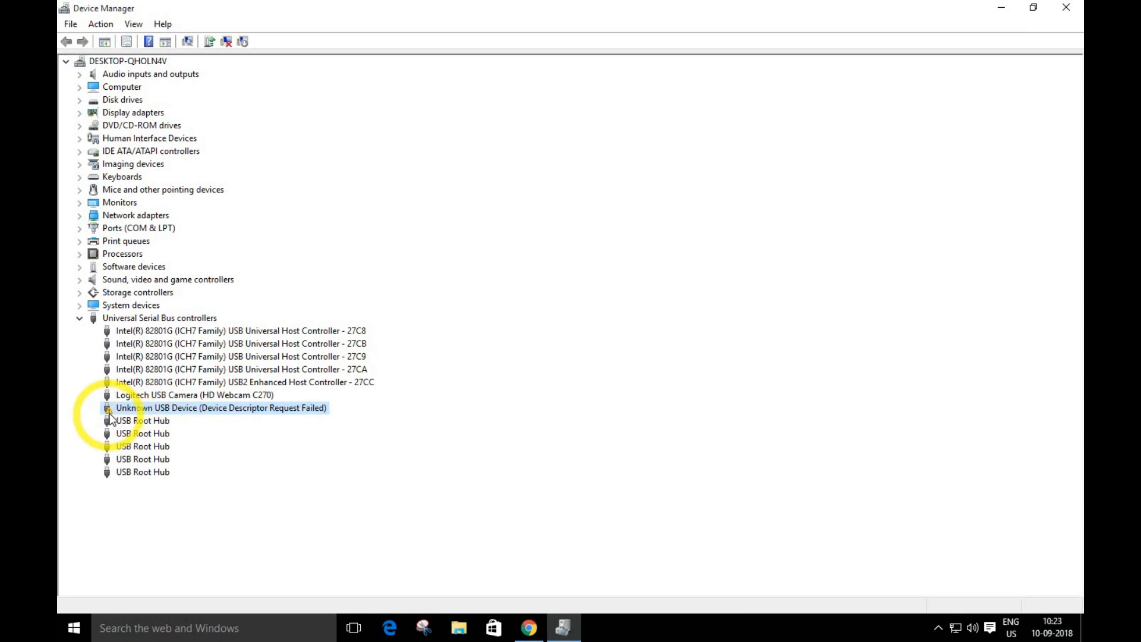
right_click(221, 408)
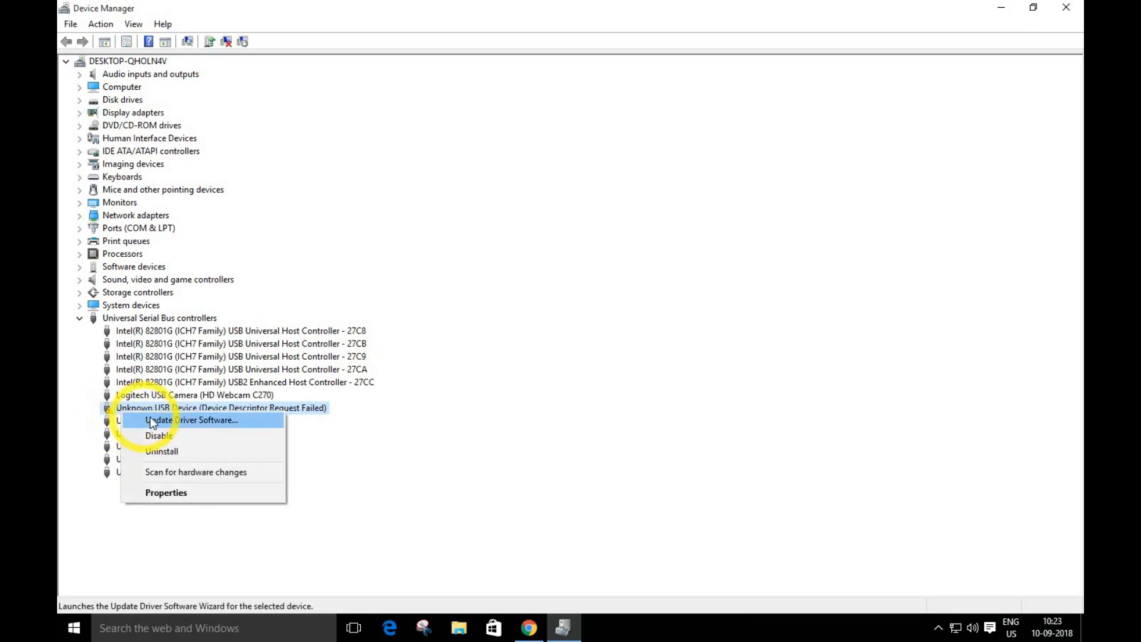
left_click(192, 420)
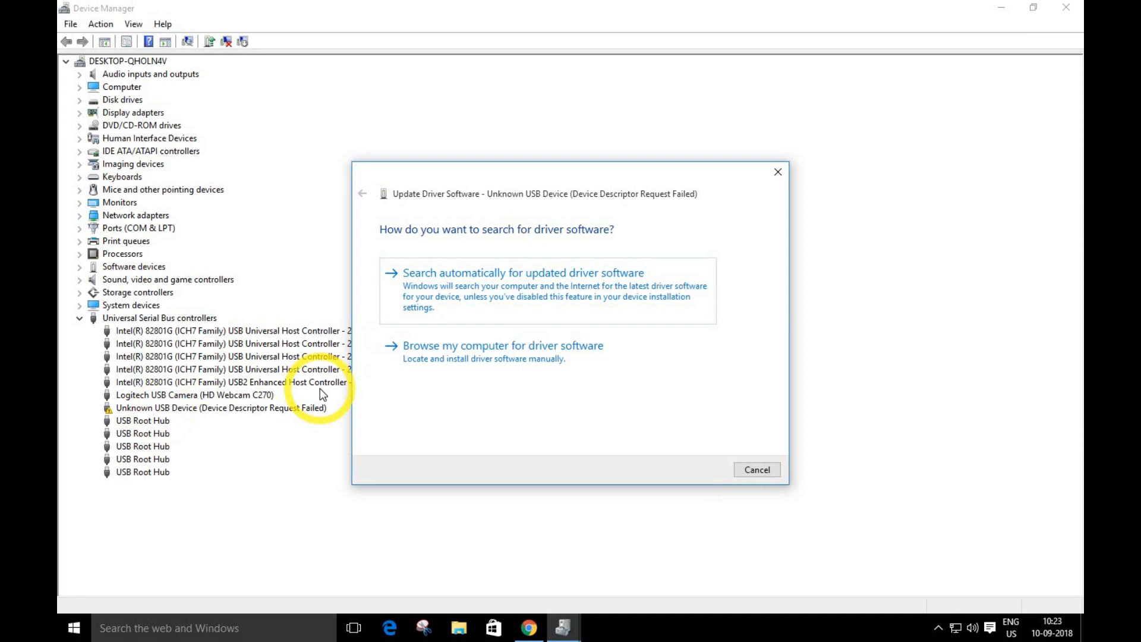
left_click(503, 345)
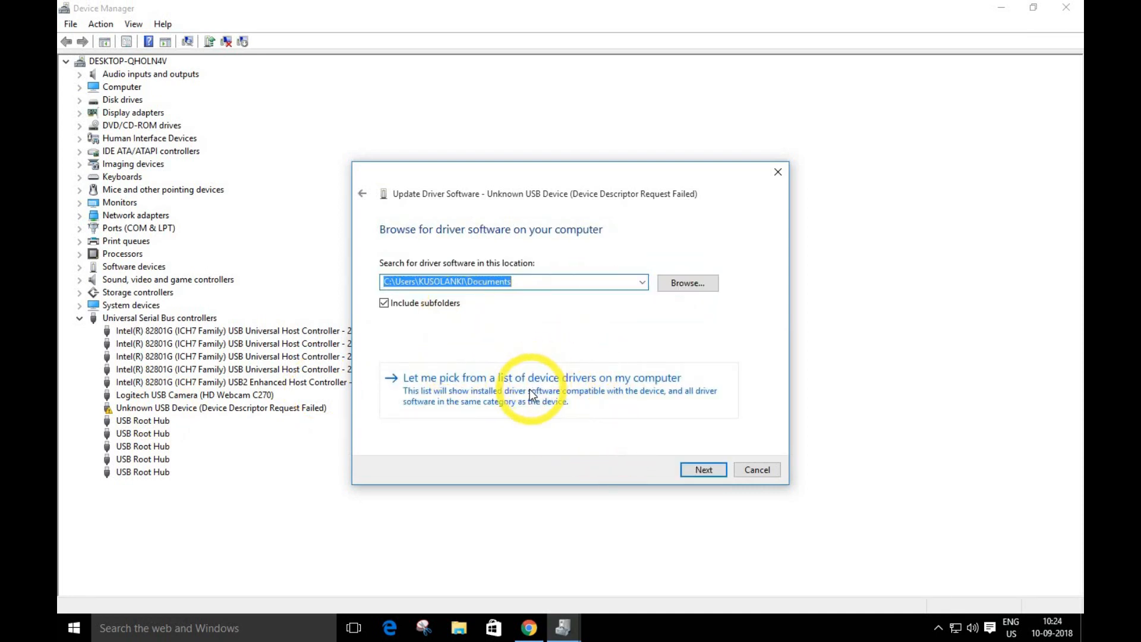
left_click(542, 377)
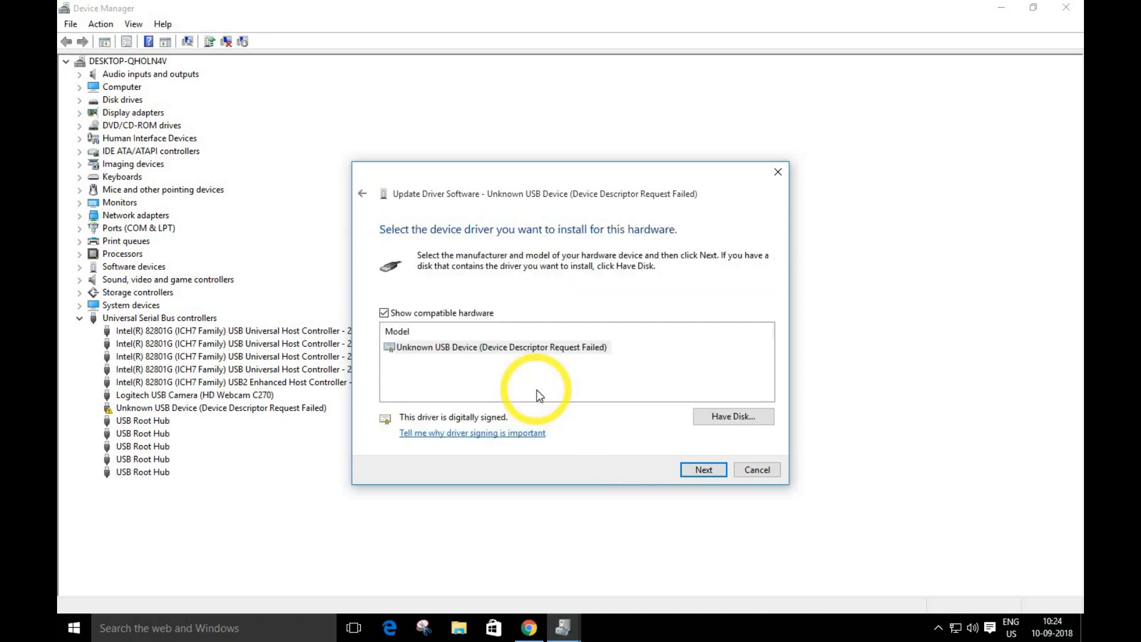
left_click(500, 348)
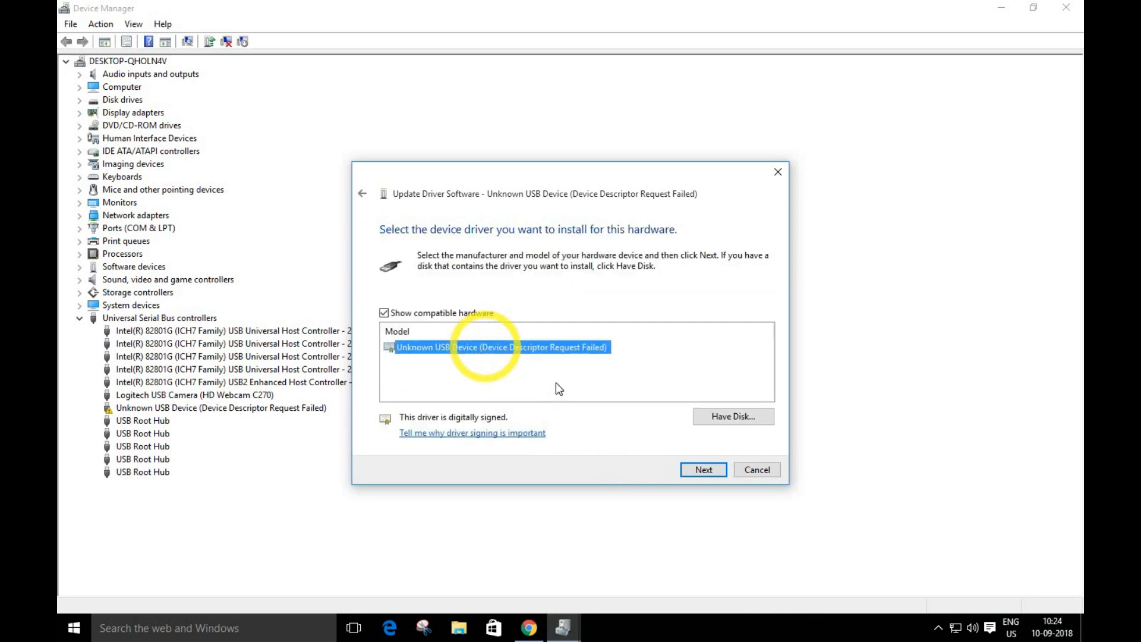
left_click(703, 470)
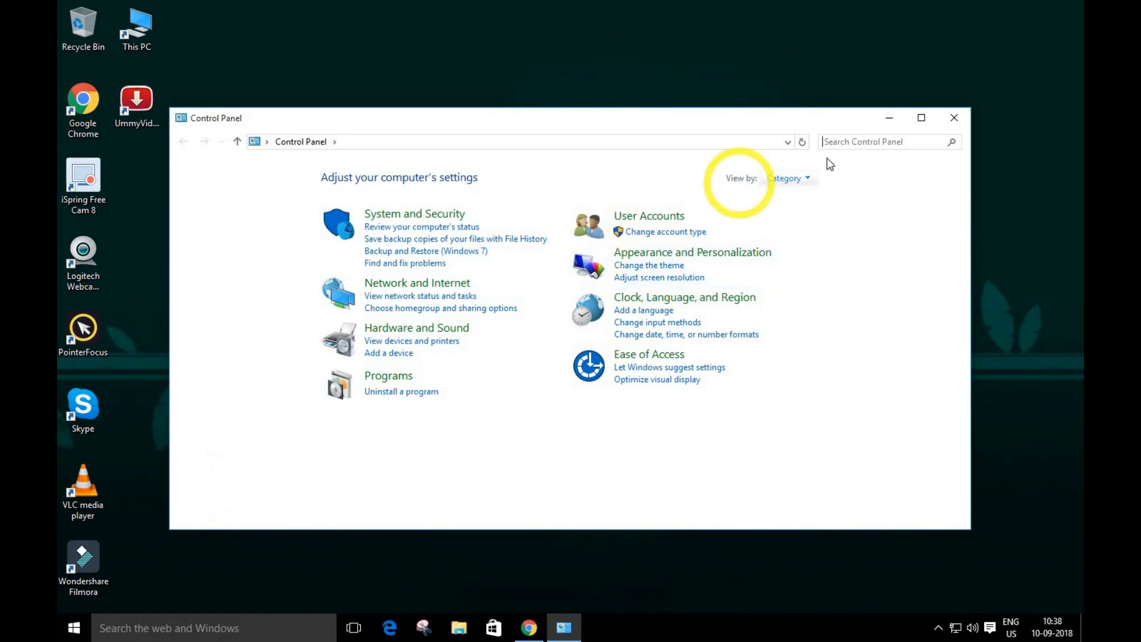
Maximize Control Panel and search for 'po' to list Power Options
left_click(953, 117)
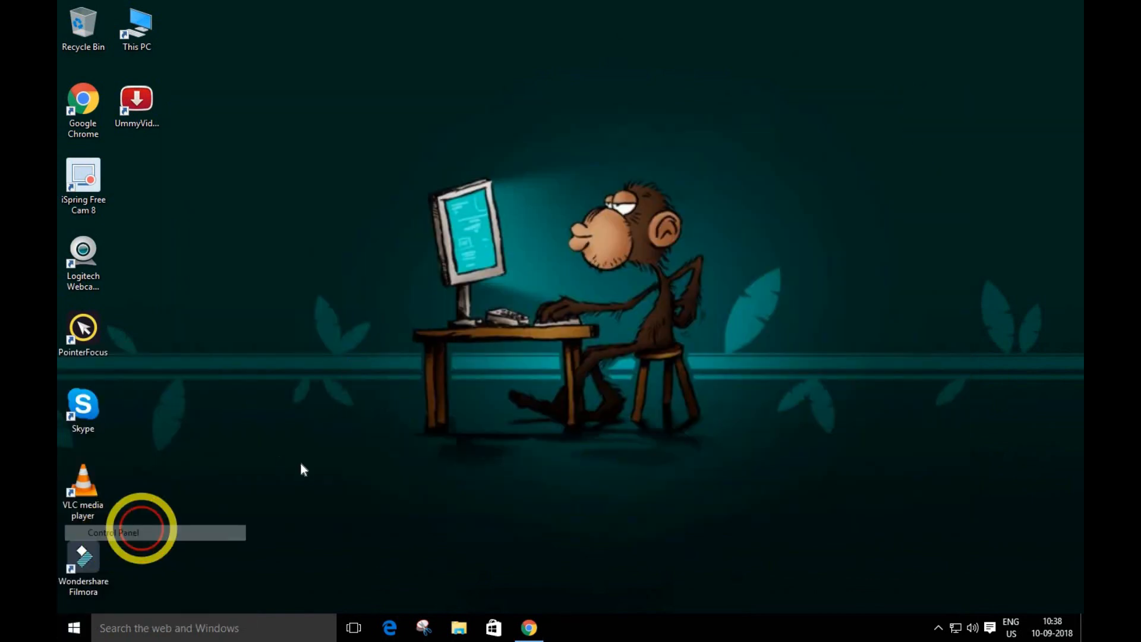
mouse_move(659, 211)
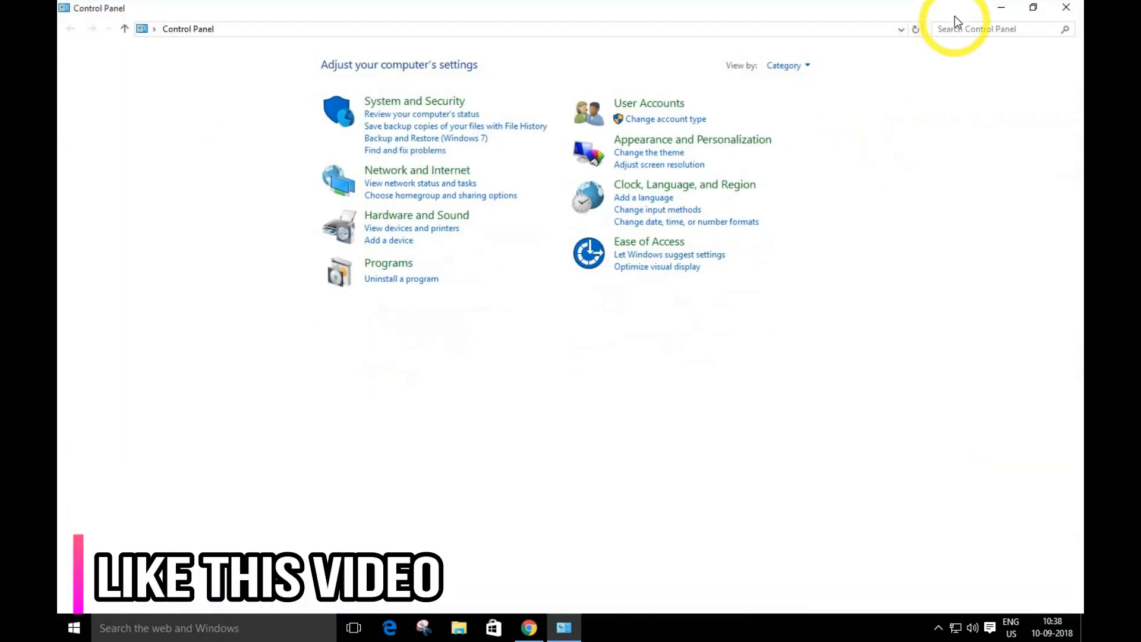
type("p")
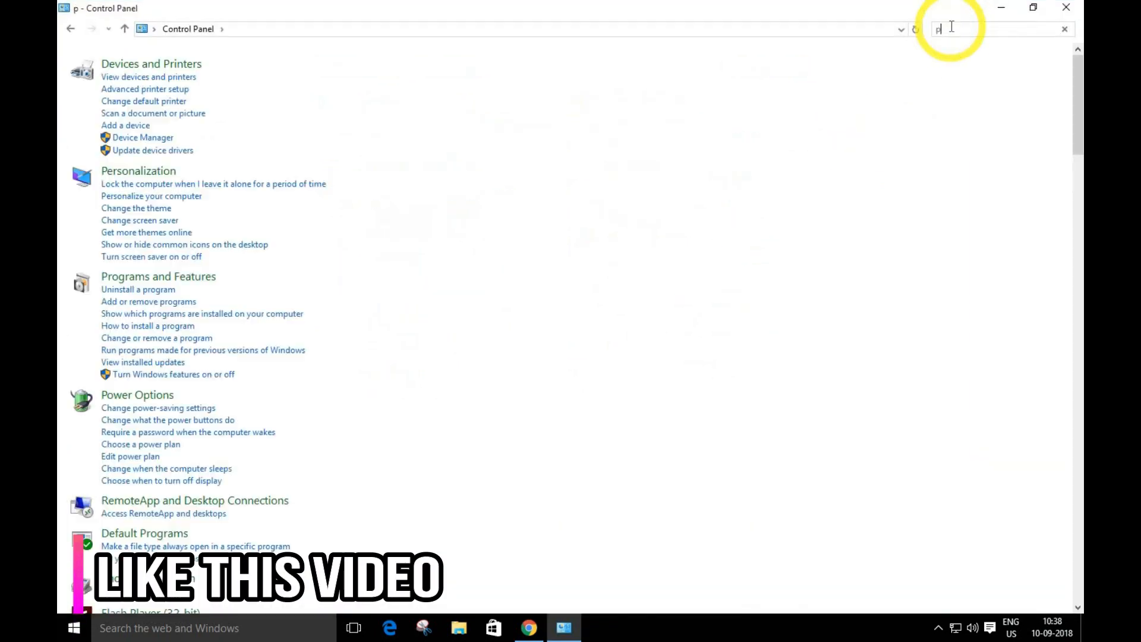
scroll("down", 3)
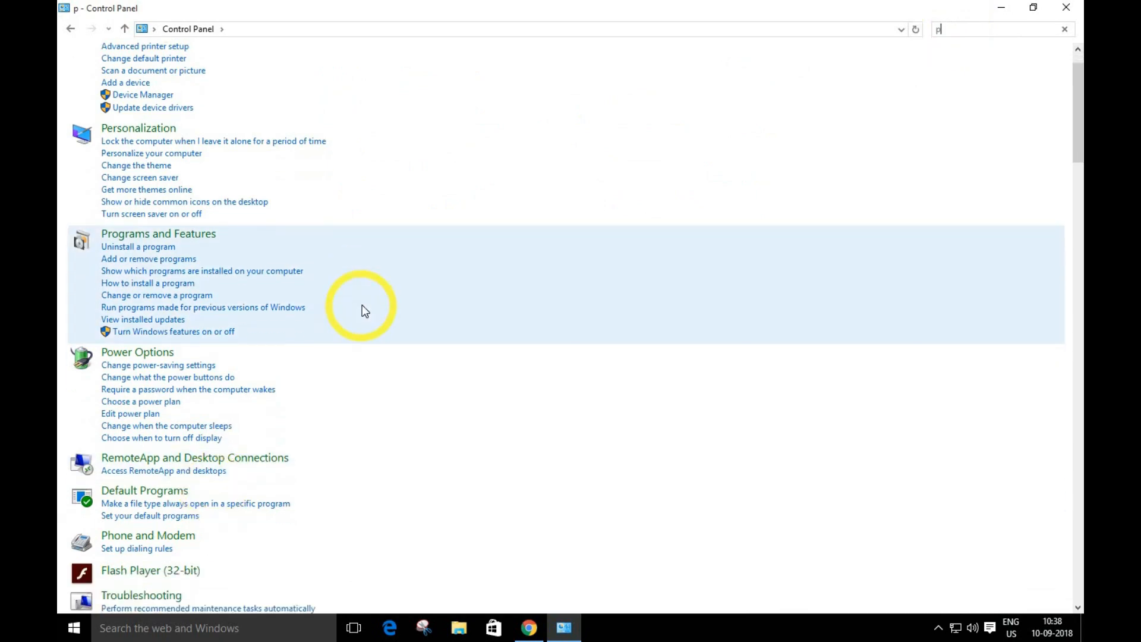
scroll("up", 3)
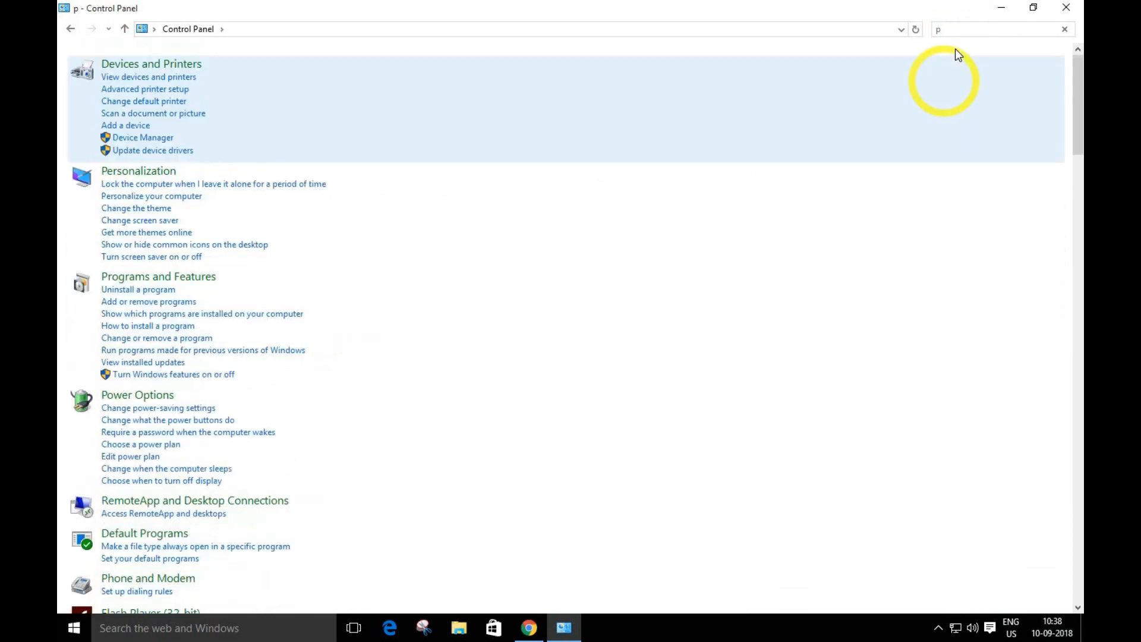
type("o")
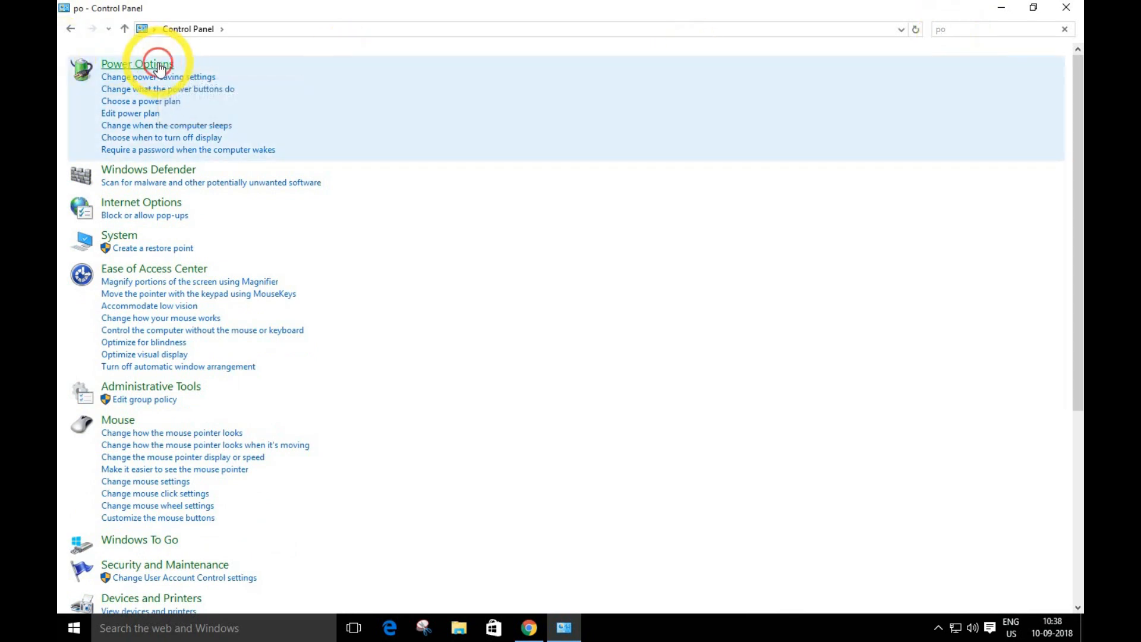
Open Power Options, edit the Balanced plan, and open its advanced power settings
left_click(136, 64)
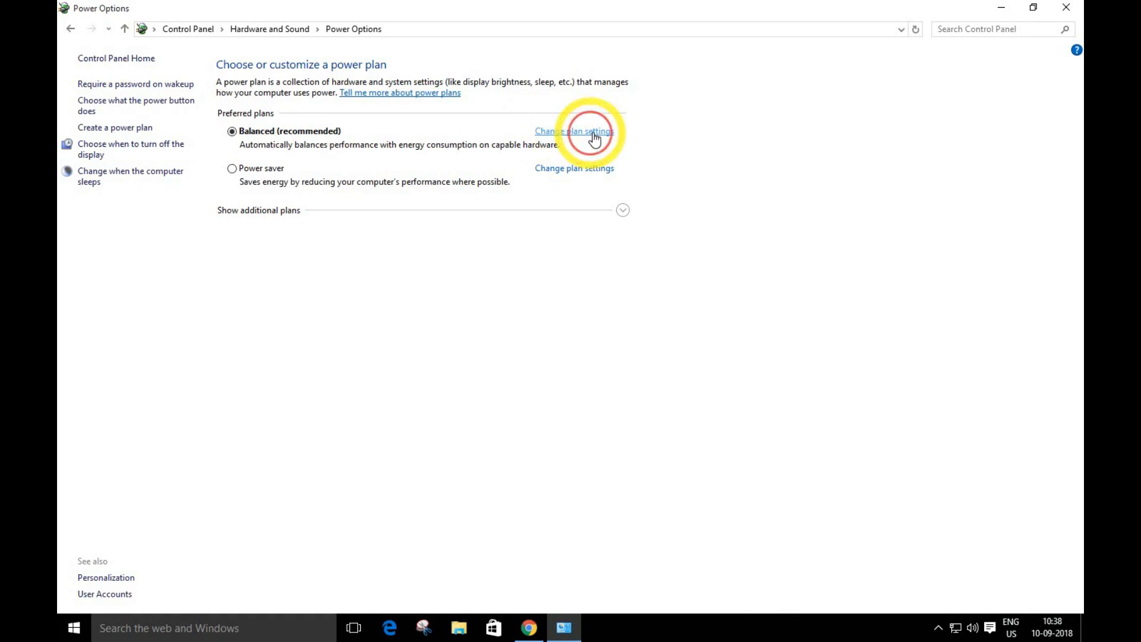
left_click(574, 131)
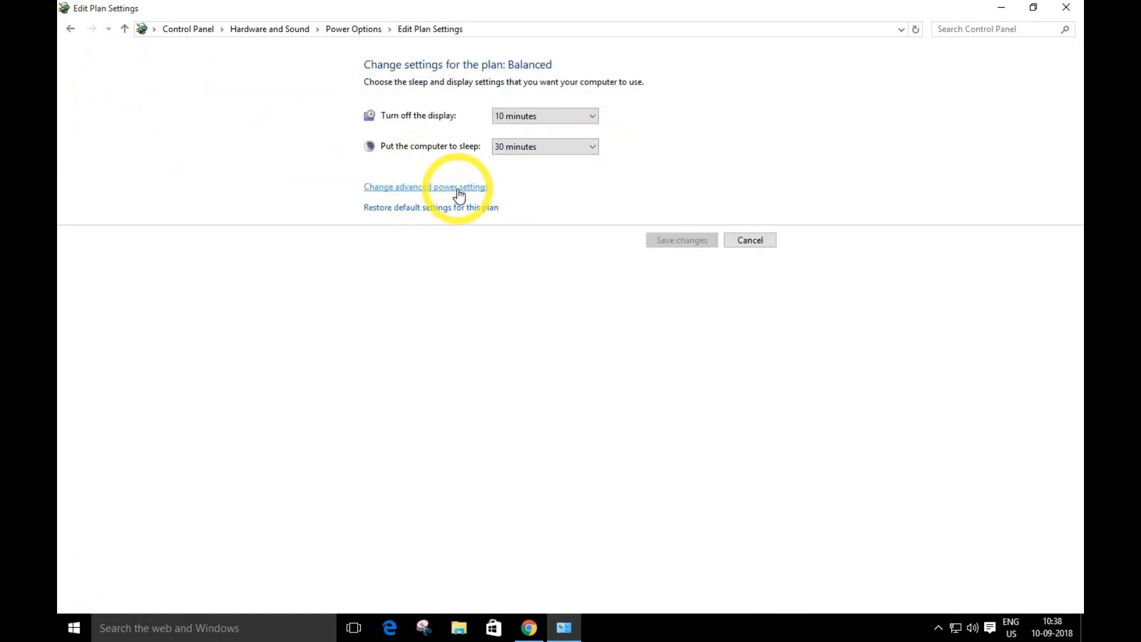
left_click(426, 186)
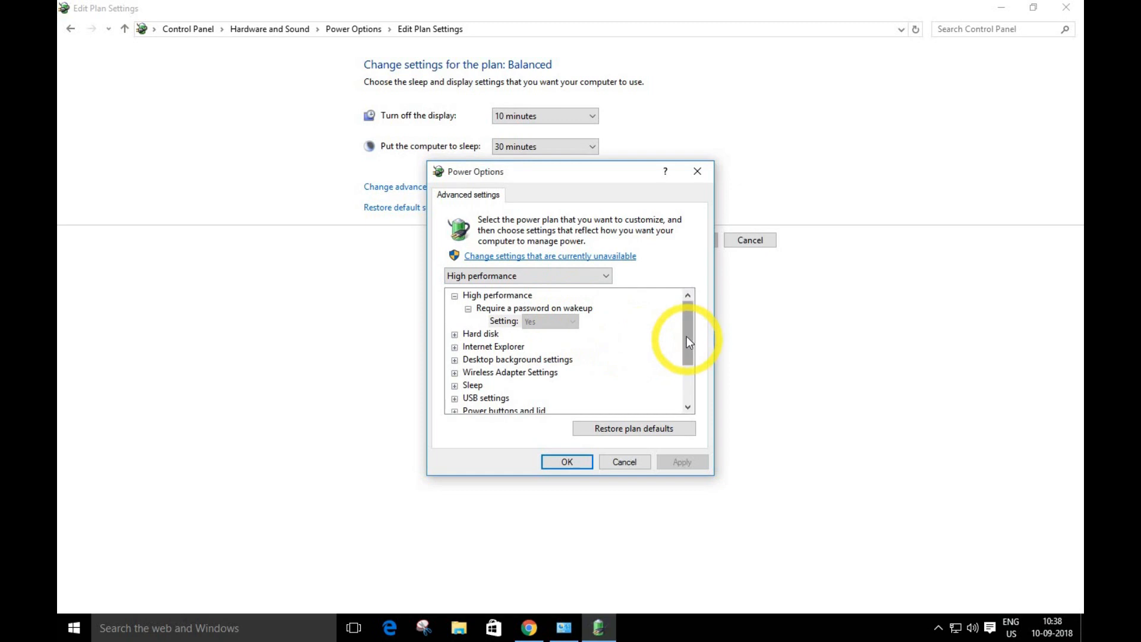
Set USB settings > USB selective suspend setting to Disabled
scroll("down", 3)
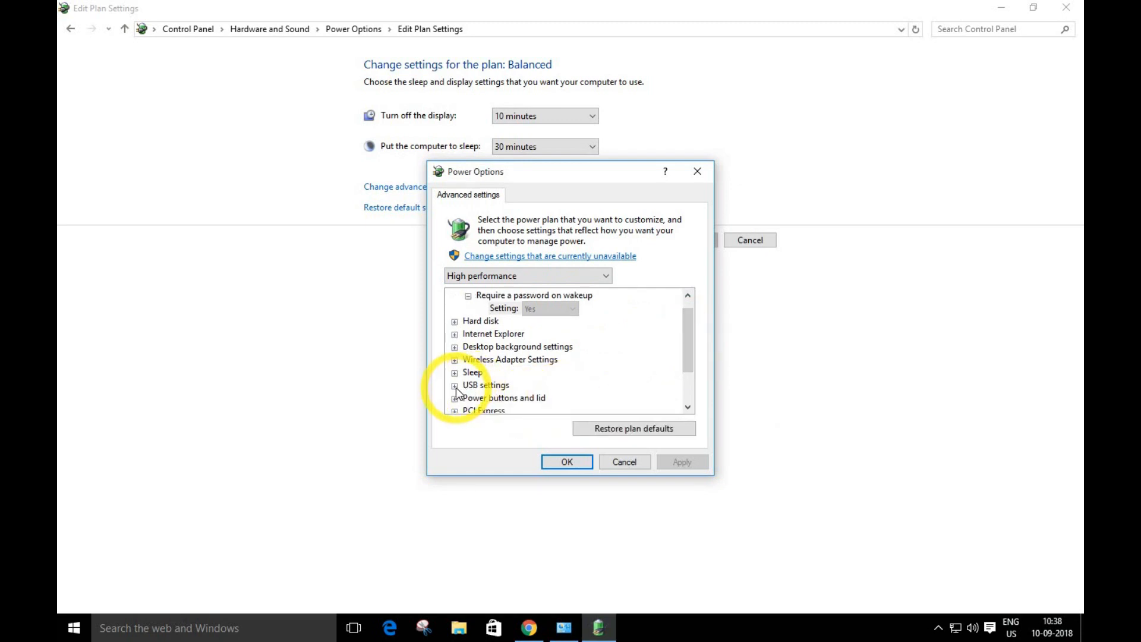
left_click(454, 384)
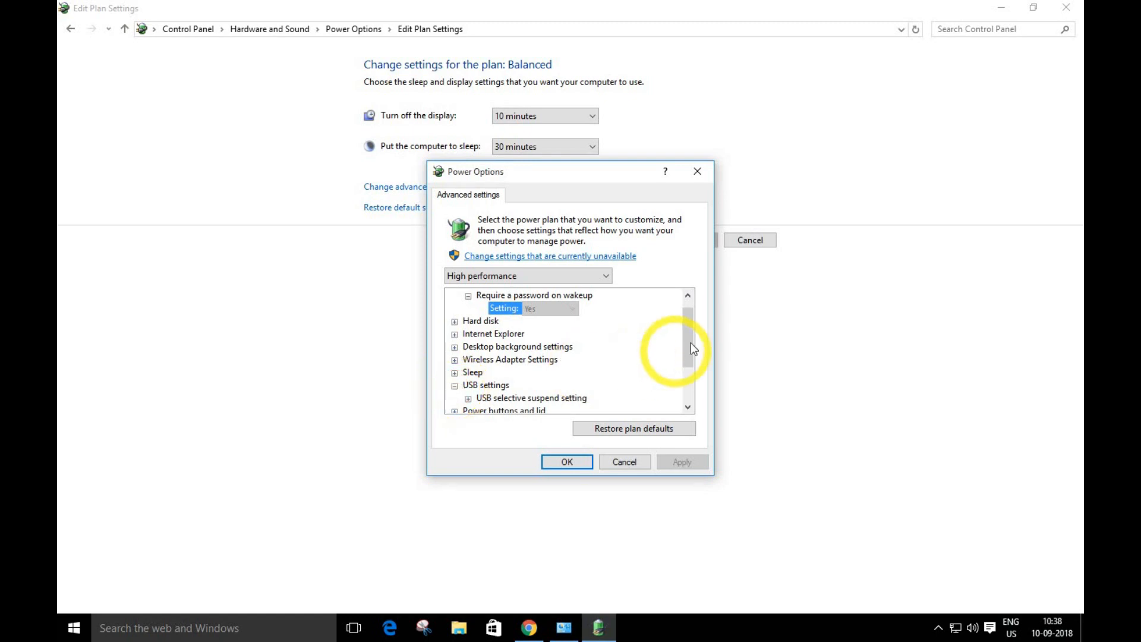
scroll("down", 3)
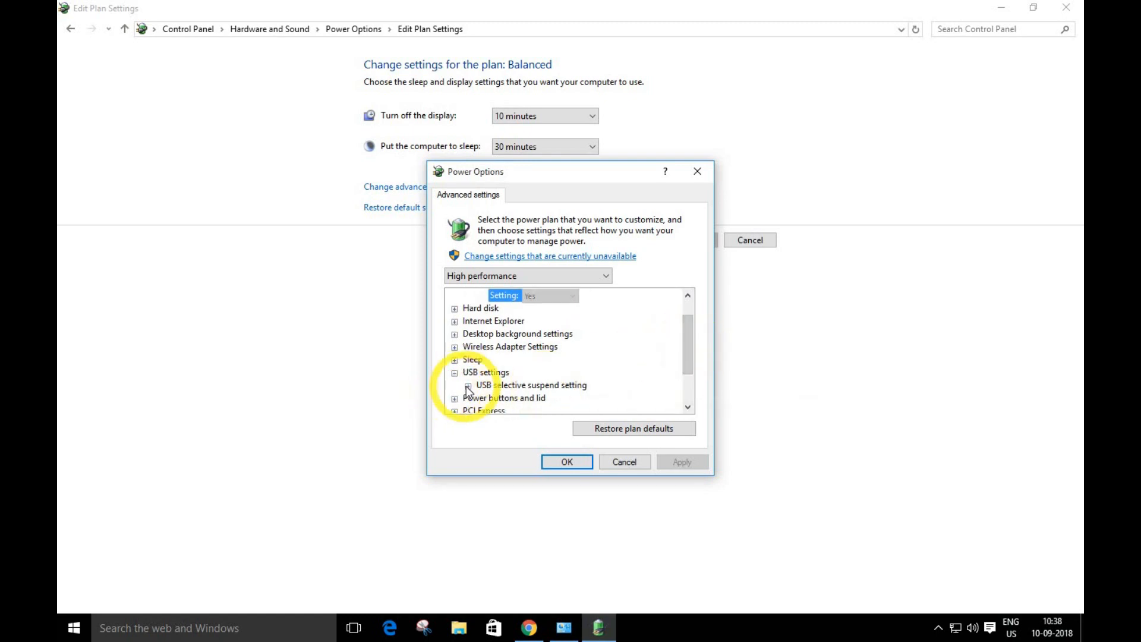
left_click(468, 385)
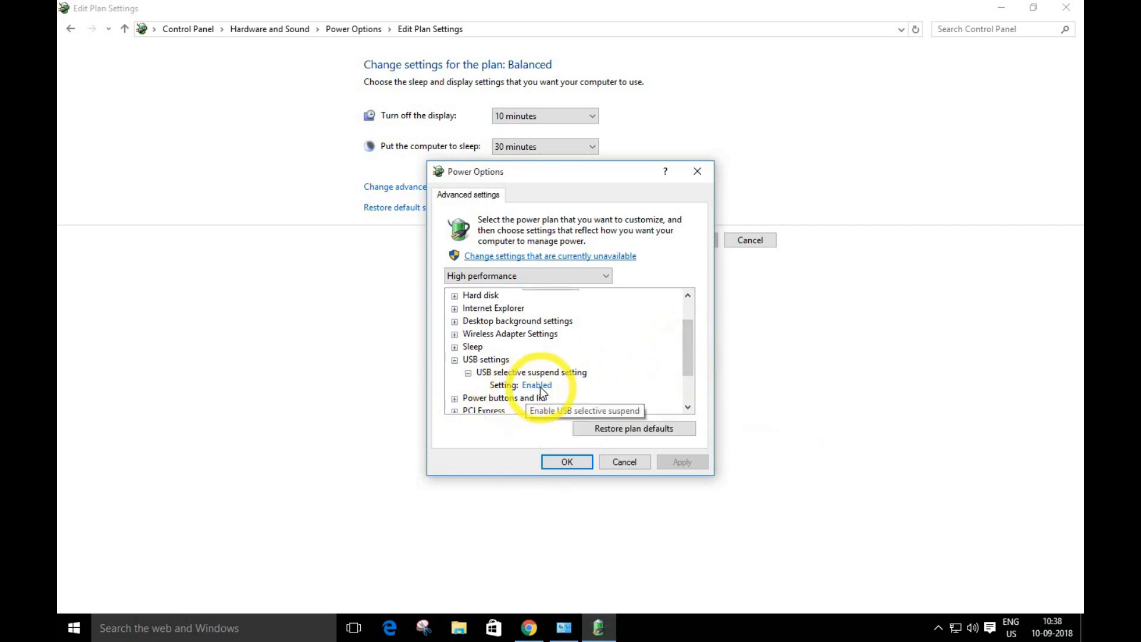
mouse_move(527, 399)
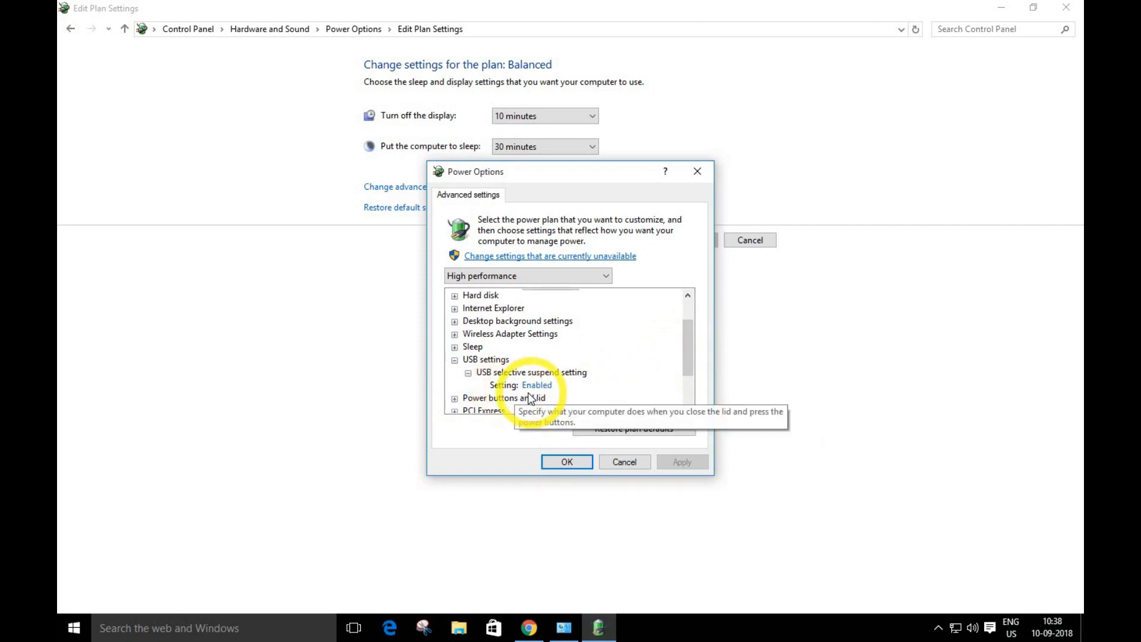
left_click(536, 384)
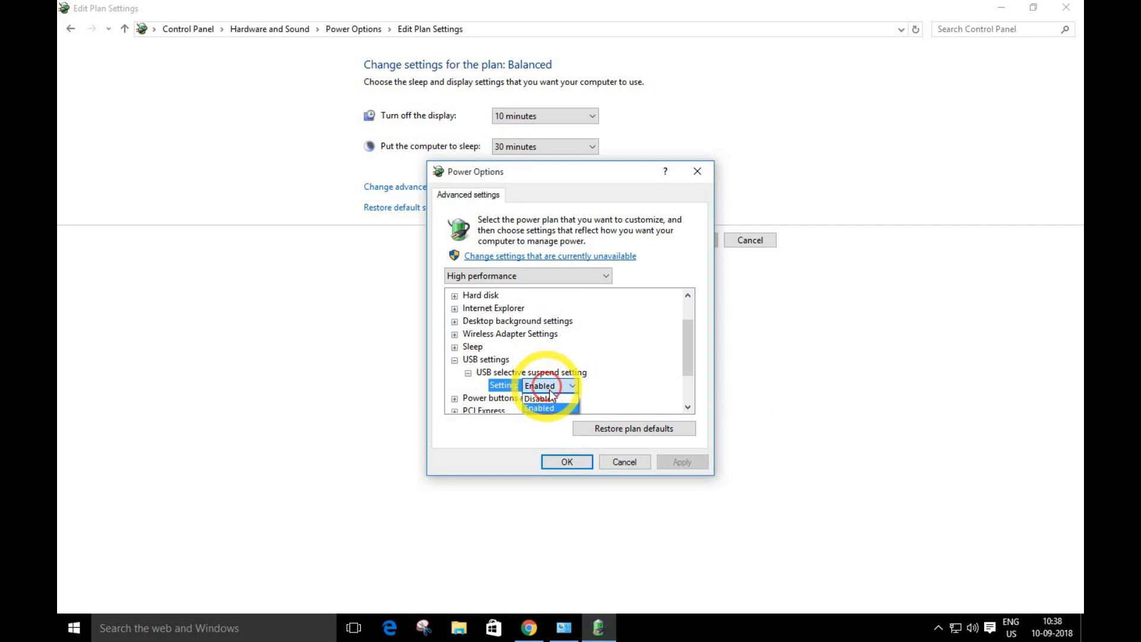
left_click(542, 398)
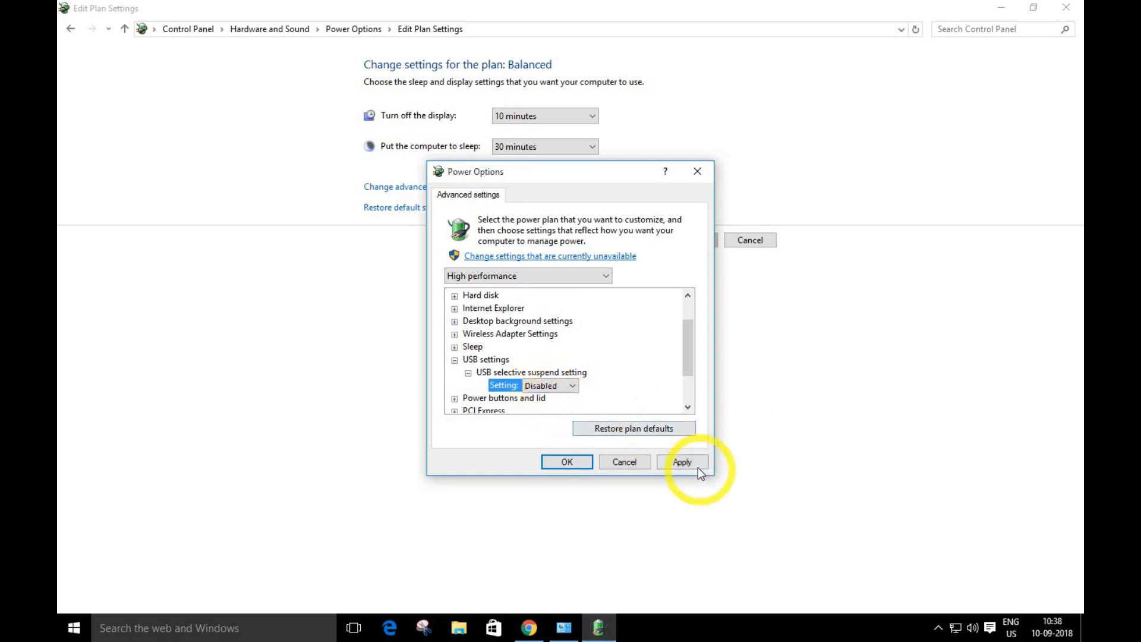
Apply and confirm the power setting change, then close Control Panel
left_click(681, 461)
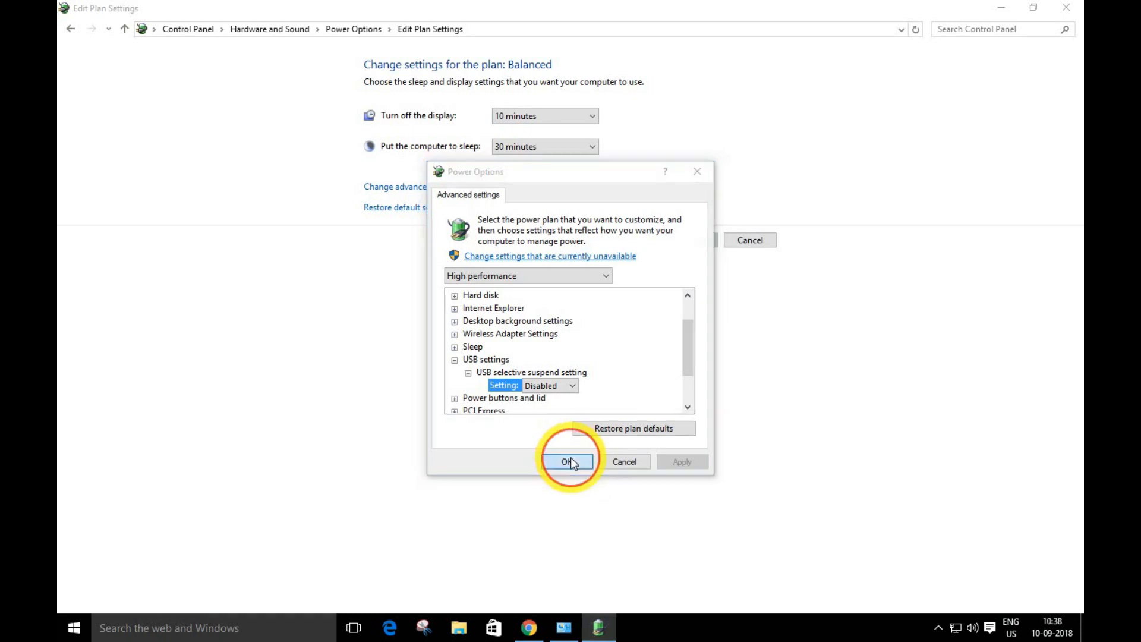
left_click(569, 461)
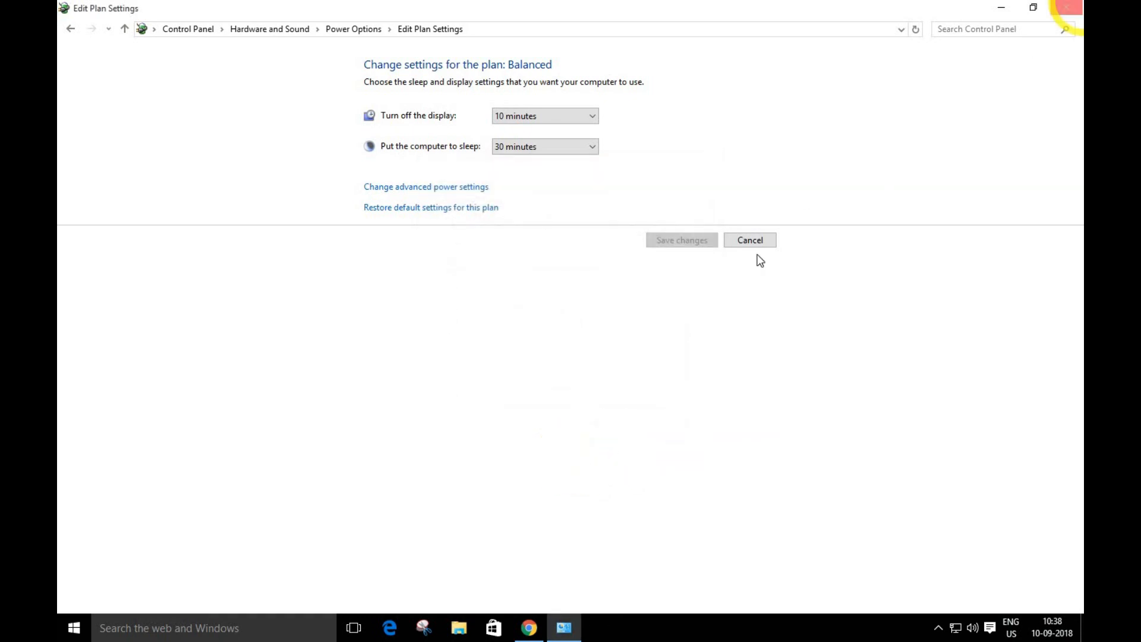
left_click(749, 240)
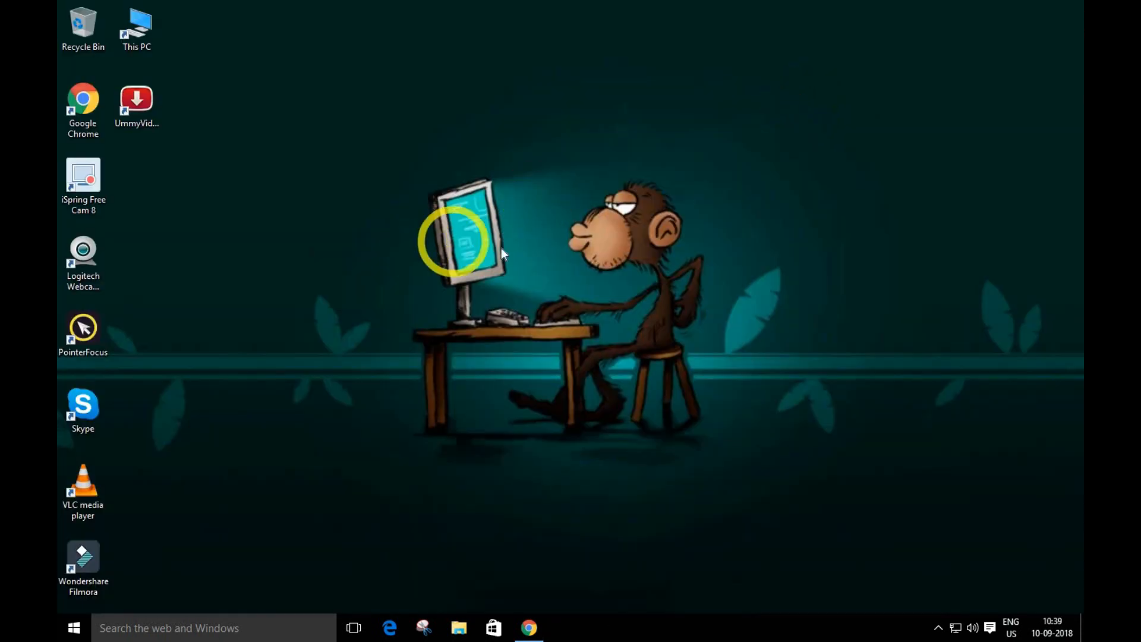
mouse_move(498, 251)
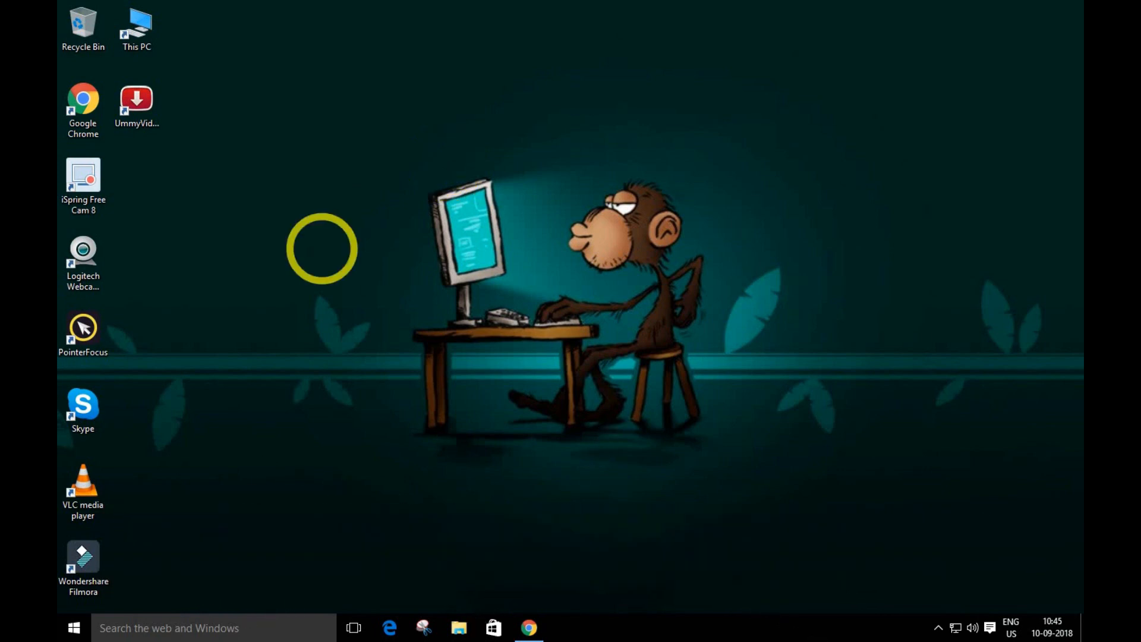
mouse_move(324, 254)
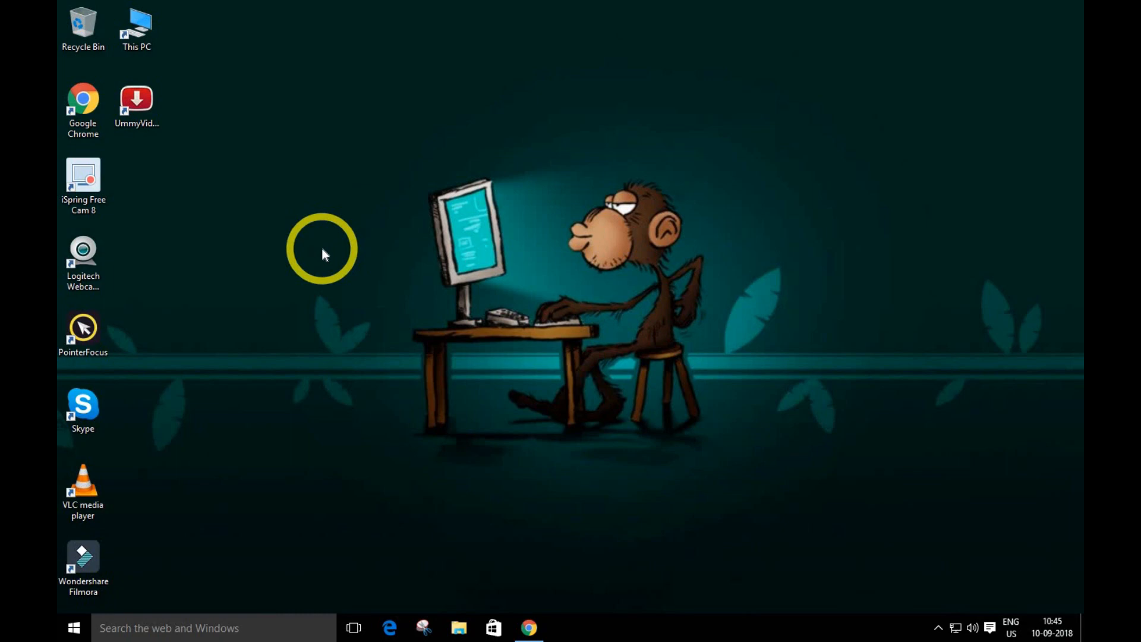